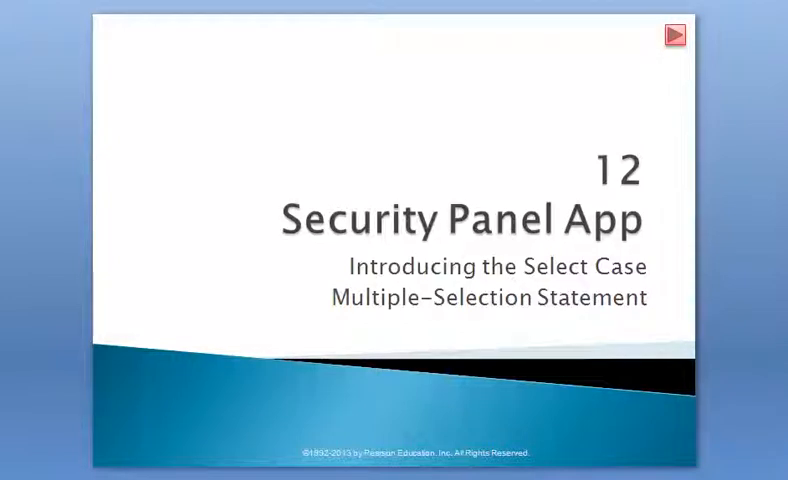
# Step: Advance the slideshow from the title slide to the Select Case grade-message example
pyautogui.click(672, 32)
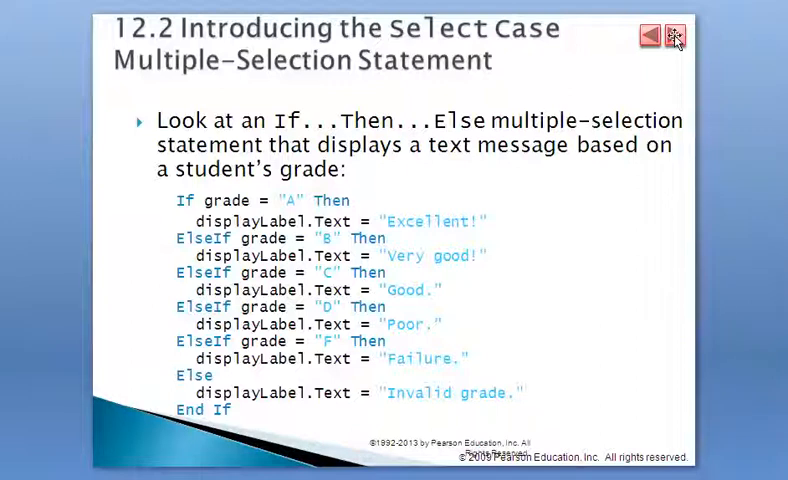
pyautogui.click(676, 36)
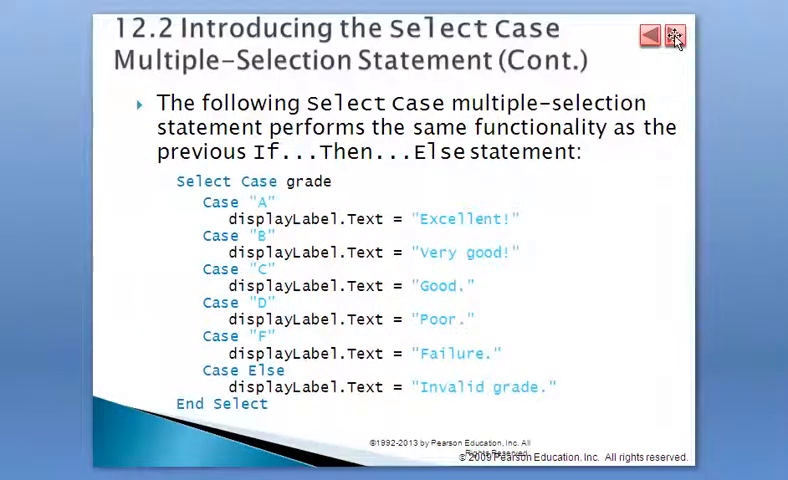
pyautogui.click(648, 36)
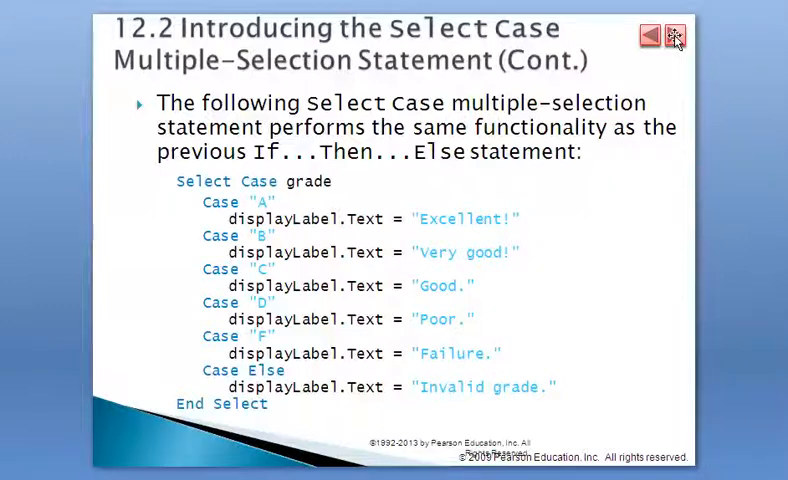
pyautogui.click(652, 36)
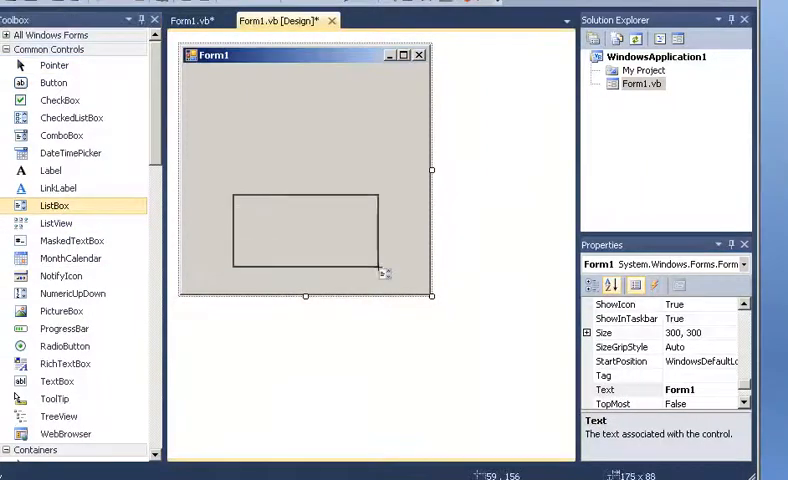
# Step: Draw a ListBox on the form and title the form 'ListBox Exercise'
pyautogui.moveTo(232, 192); pyautogui.dragTo(388, 264)
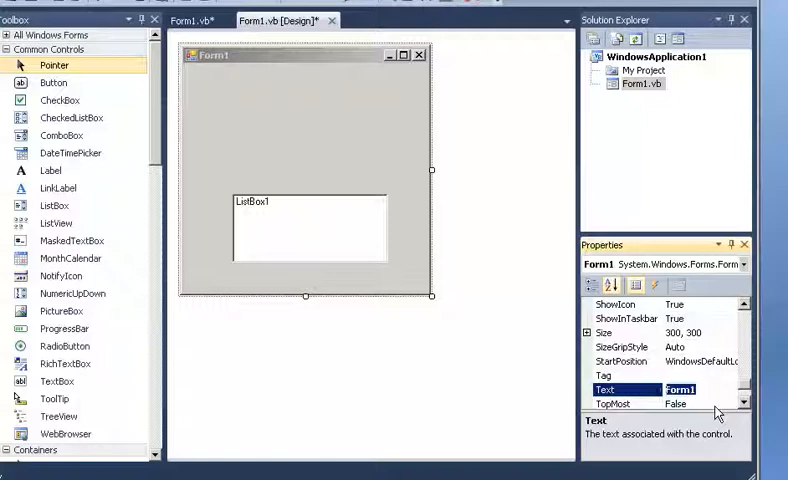
pyautogui.write('ListBoxe')
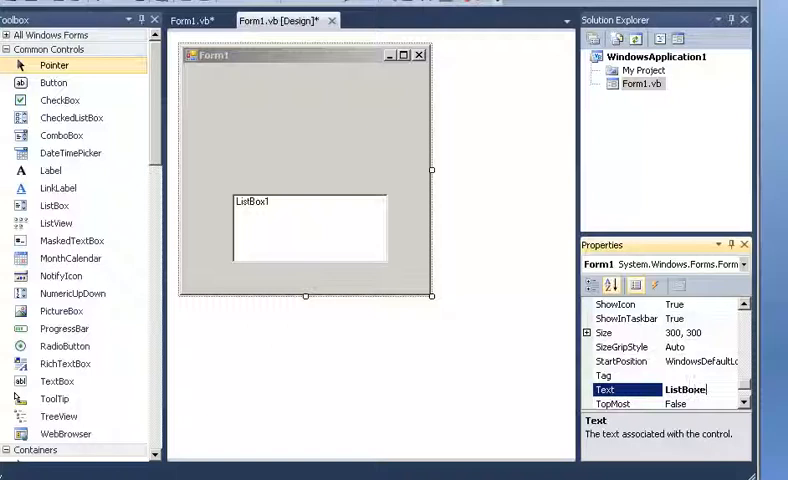
pyautogui.press('Backspace')
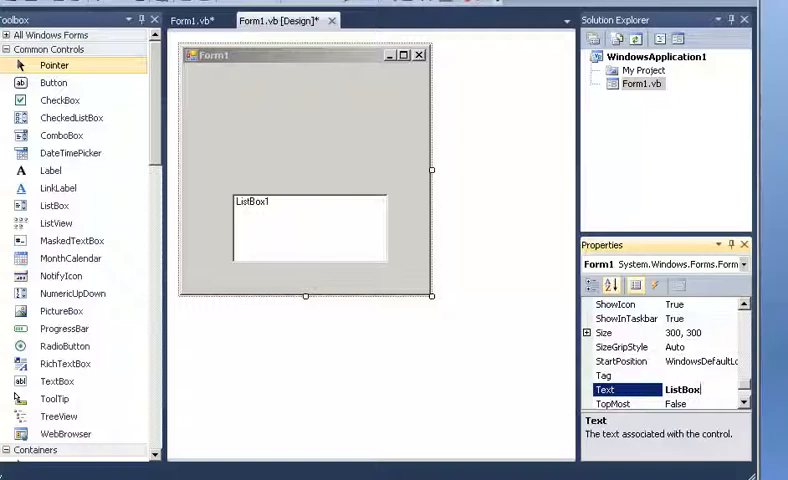
pyautogui.write('Exercise')
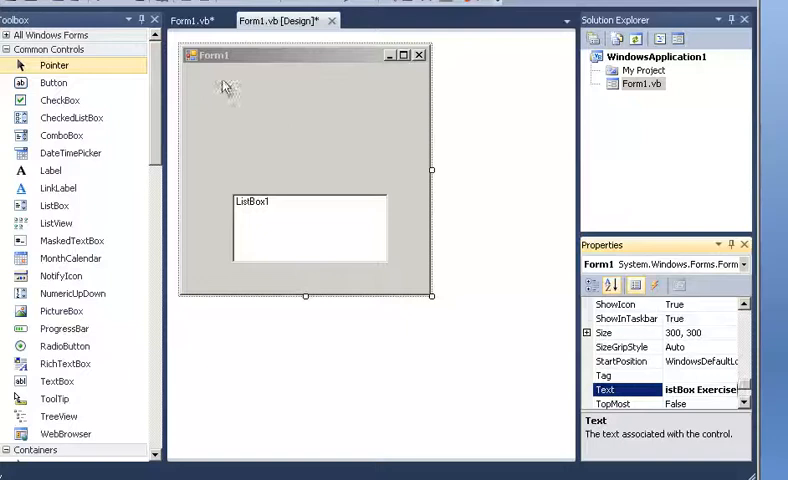
pyautogui.write('ListBox Exercise')
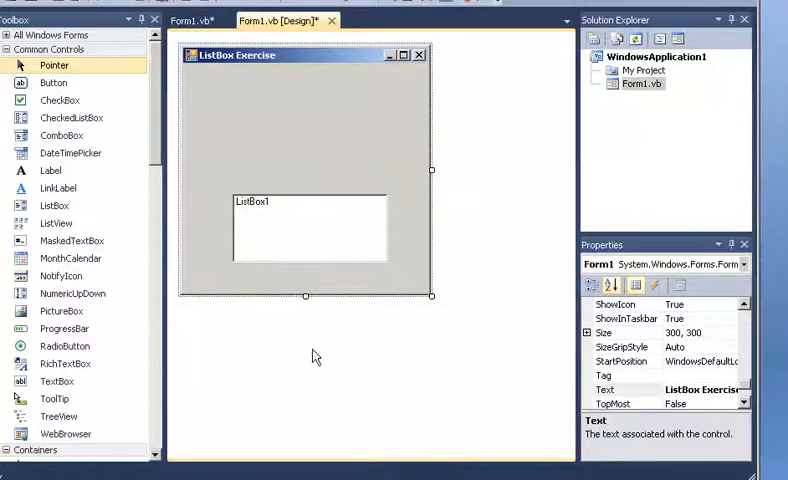
pyautogui.click(312, 230)
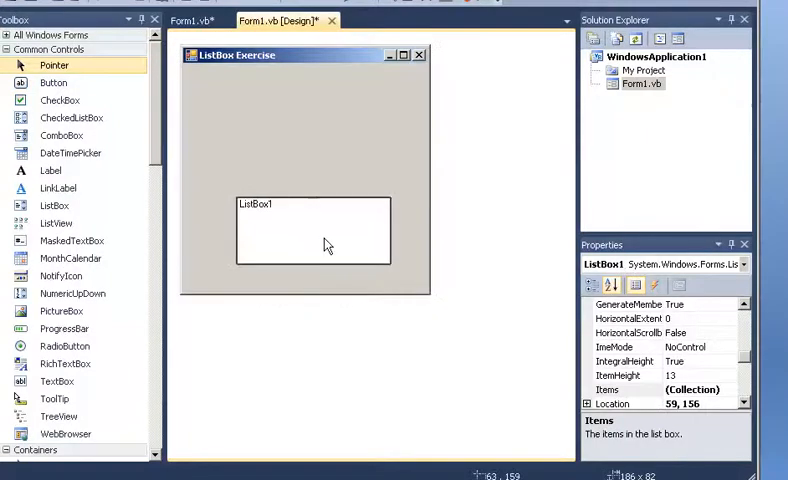
pyautogui.click(312, 230)
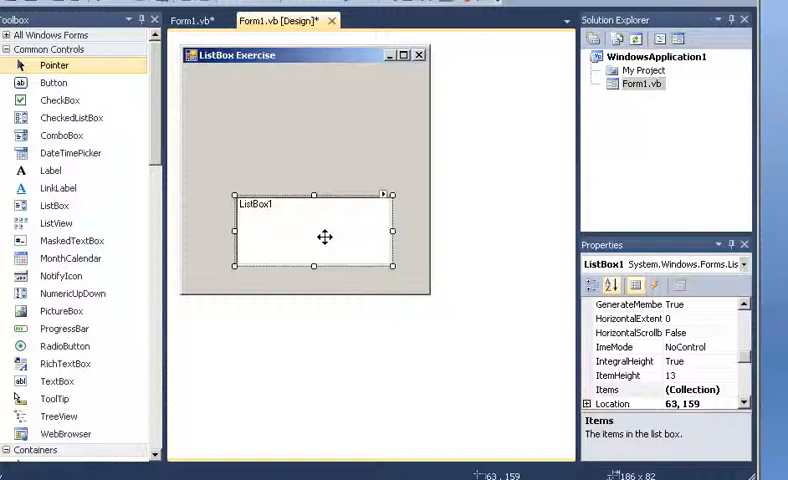
pyautogui.moveTo(348, 246)
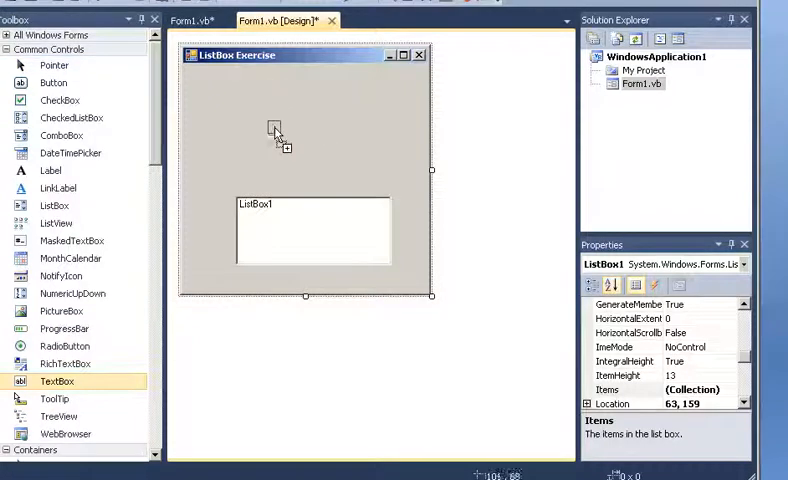
# Step: Add a TextBox, an 'Item' label beside it, and an 'Insert Item' button
pyautogui.moveTo(276, 136); pyautogui.dragTo(378, 96)
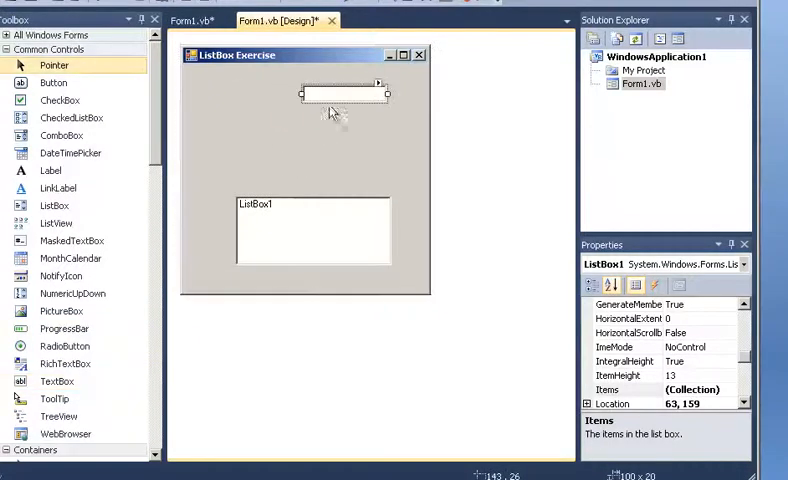
pyautogui.click(340, 92)
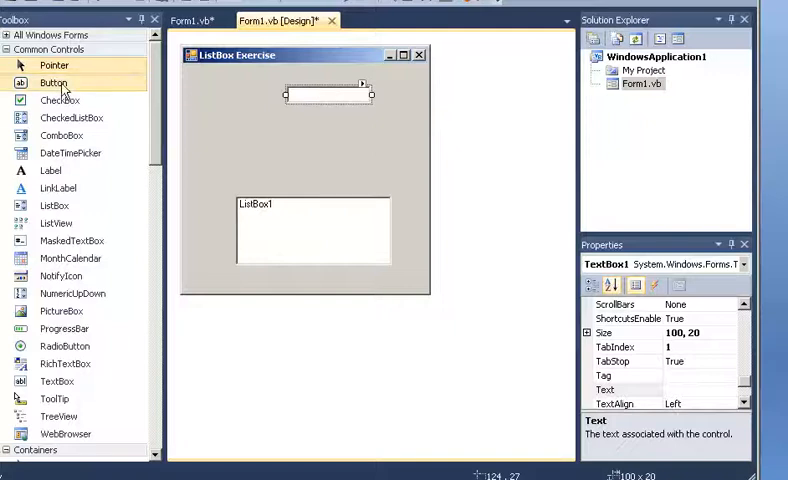
pyautogui.click(50, 170)
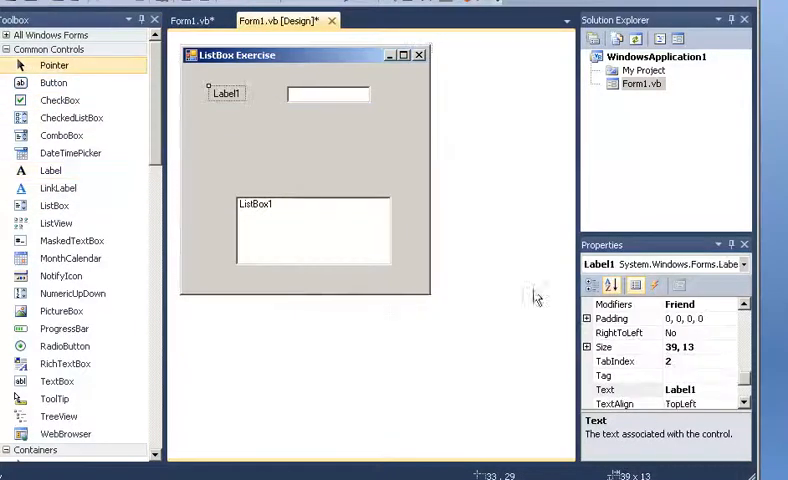
pyautogui.click(680, 388)
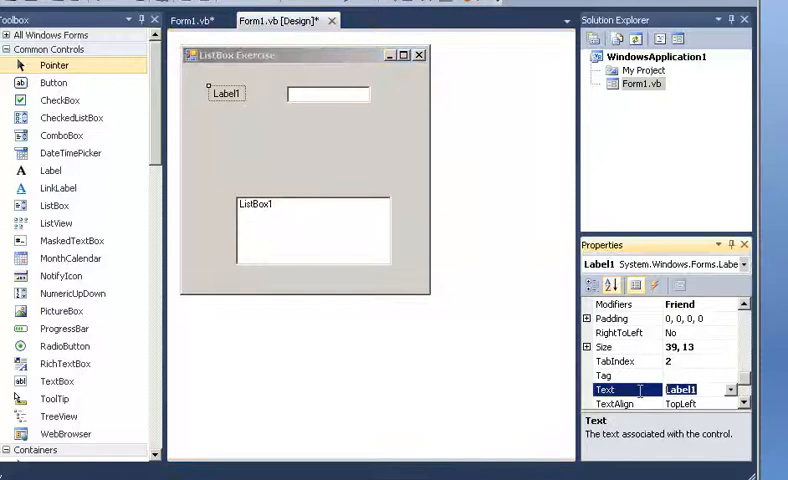
pyautogui.write('Item')
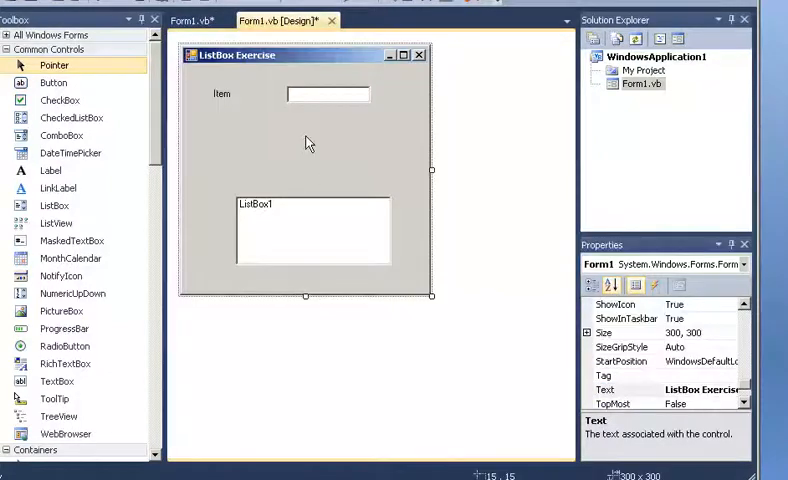
pyautogui.click(220, 92)
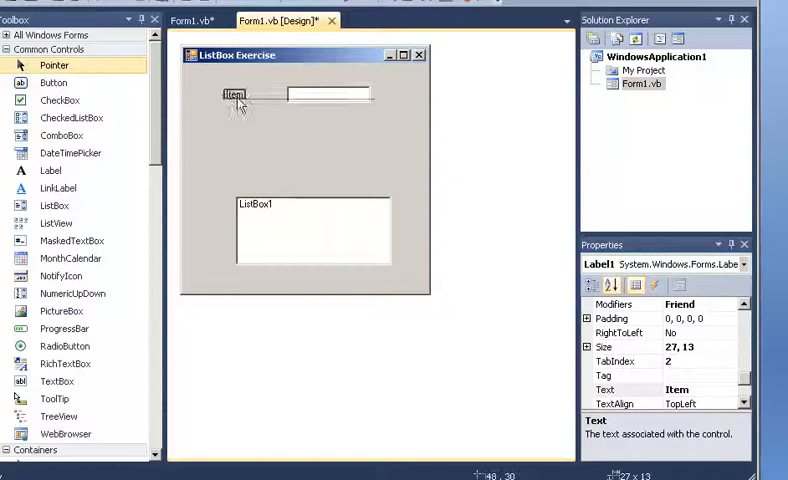
pyautogui.click(320, 92)
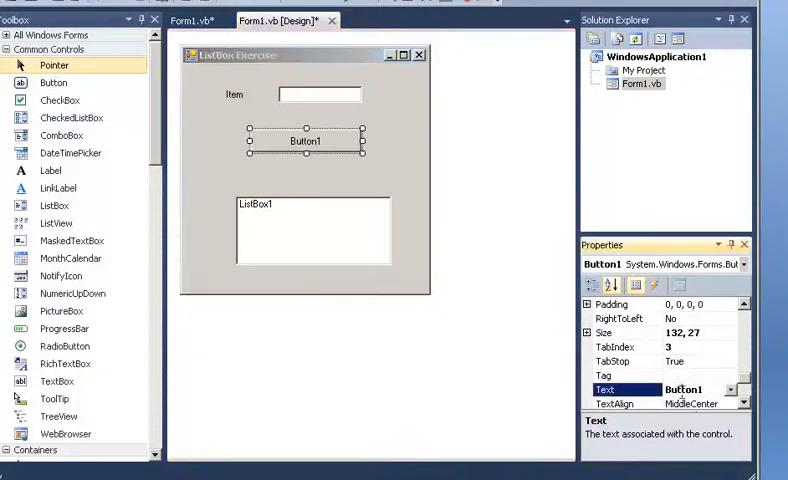
pyautogui.write('1')
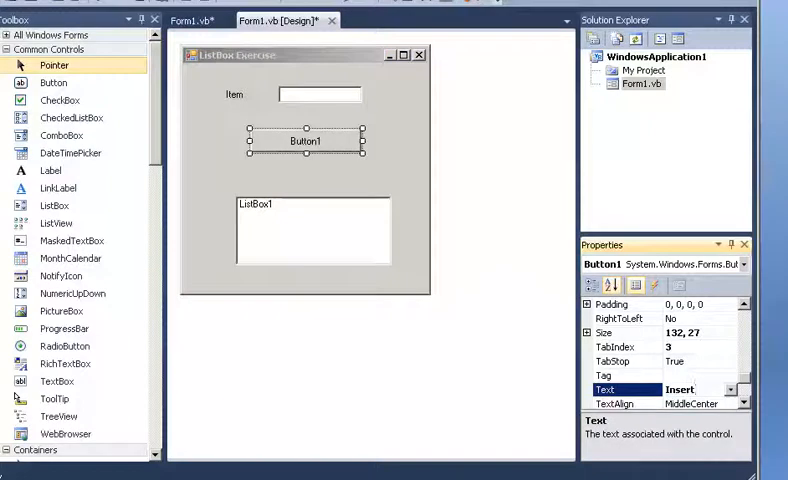
pyautogui.write('Ite')
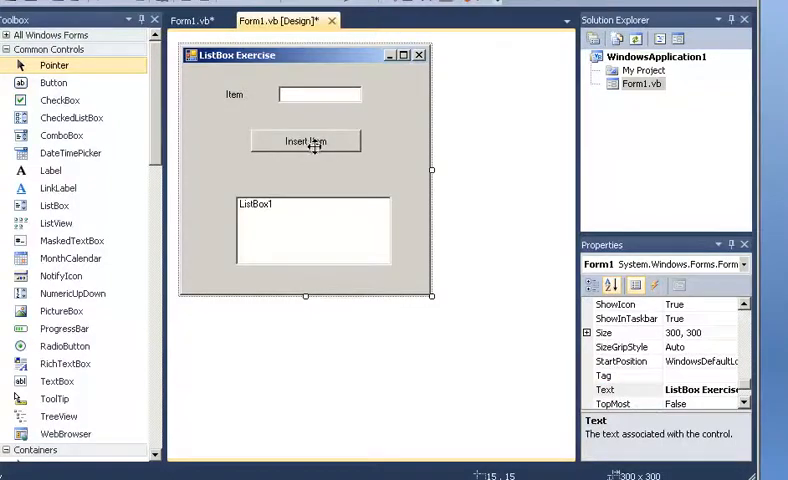
# Step: Code the Insert Item button's click handler as ListBox1.Items.Add("hi")
pyautogui.doubleClick(306, 140)
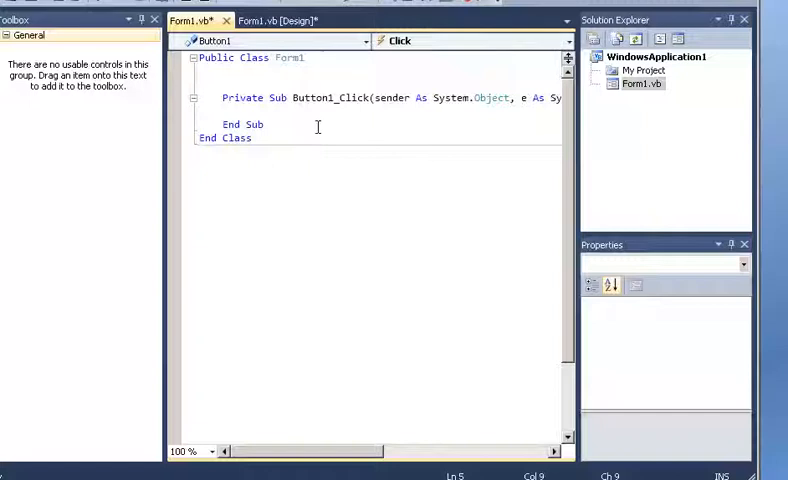
pyautogui.write('list')
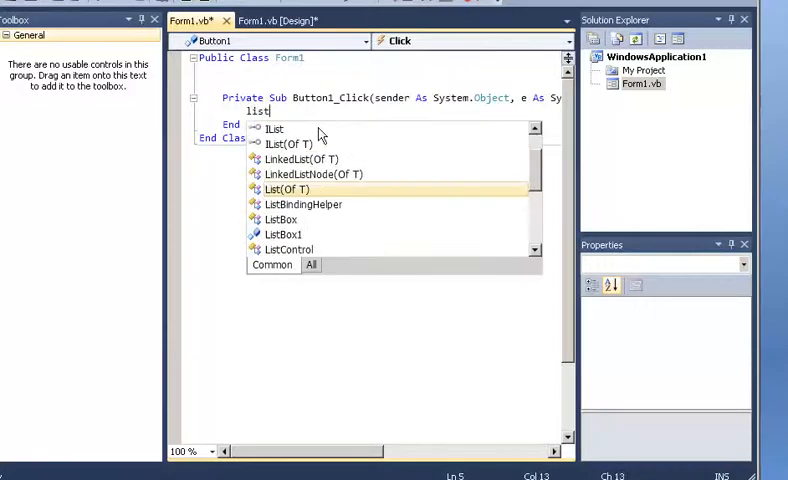
pyautogui.write('ListBox1.')
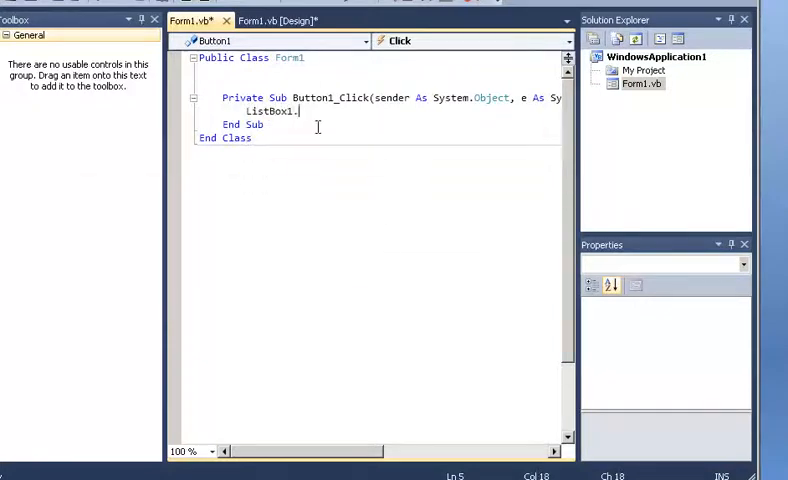
pyautogui.write('item')
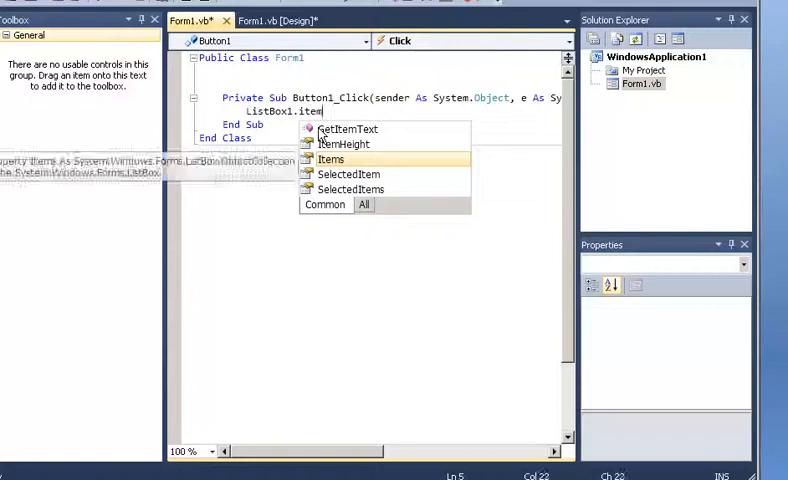
pyautogui.write('s.')
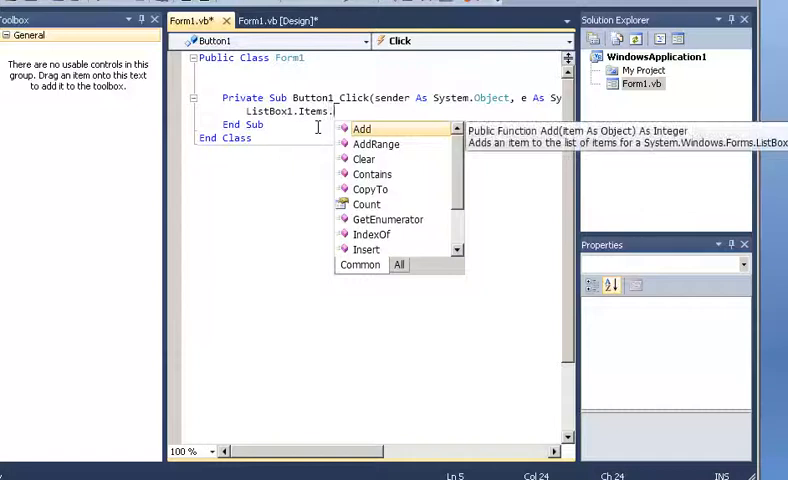
pyautogui.write('add')
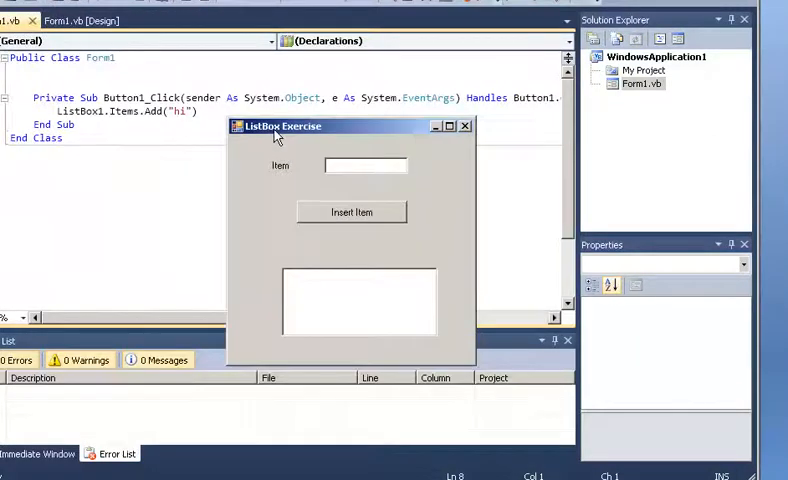
# Step: Run the form and insert repeated 'hi' entries until the list scrolls
pyautogui.click(352, 212)
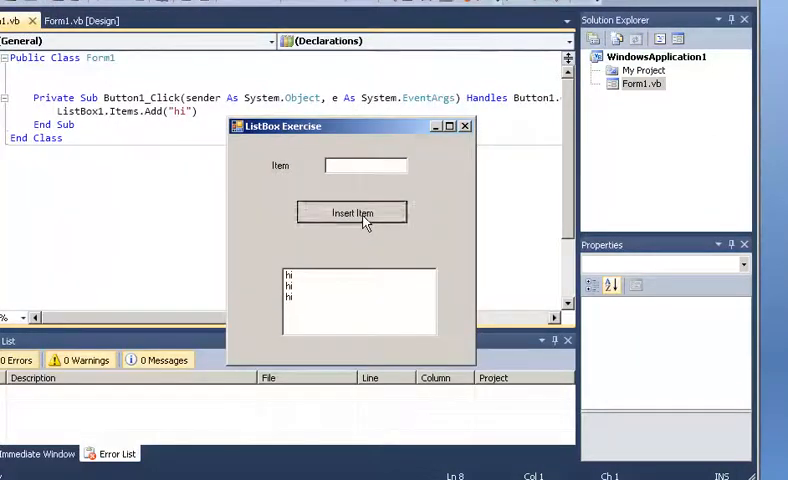
pyautogui.click(352, 212)
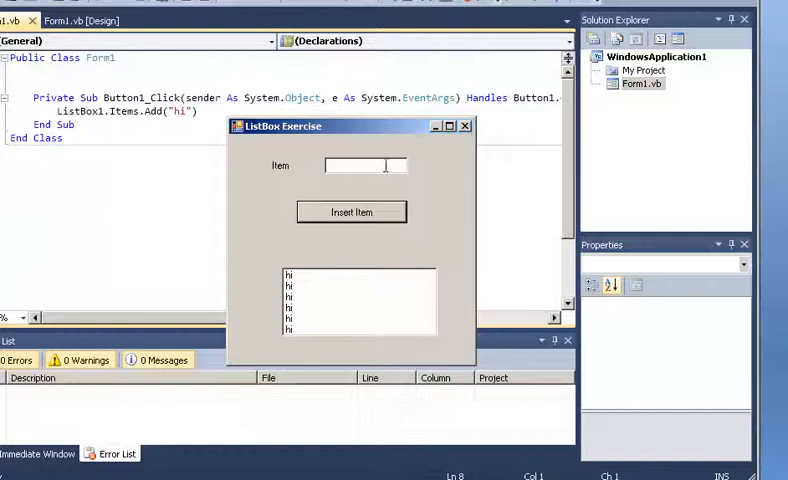
pyautogui.moveTo(350, 126); pyautogui.dragTo(344, 98)
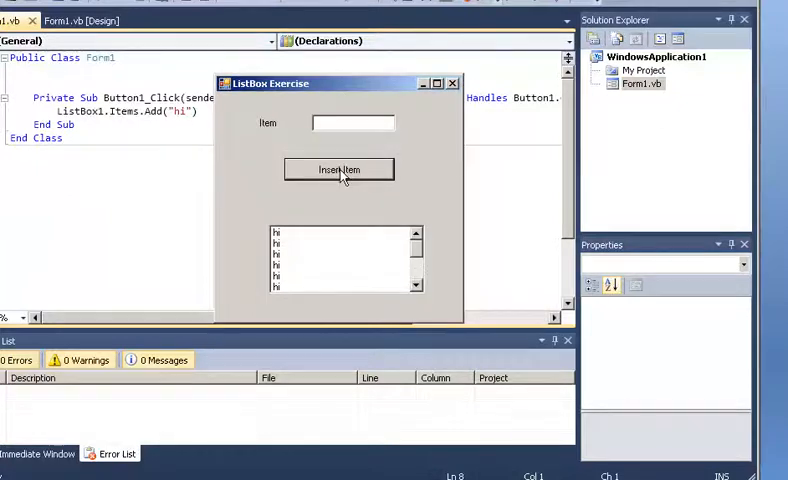
pyautogui.moveTo(348, 172)
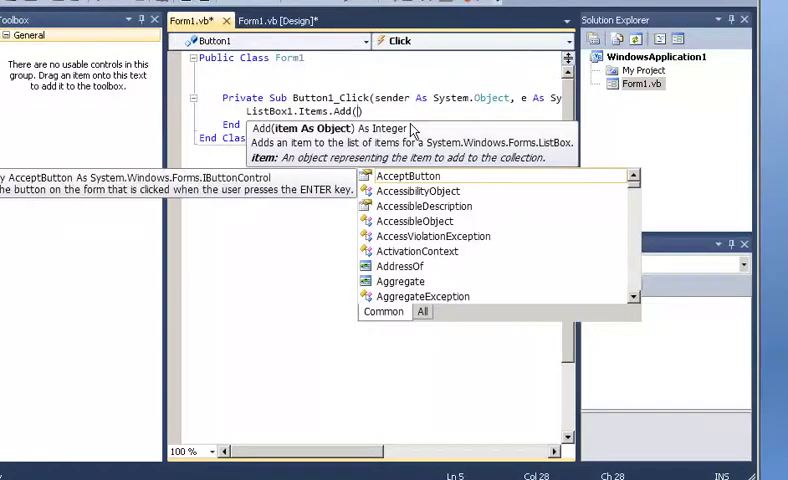
# Step: Replace "hi" with TextBox1.Text in the ListBox1.Items.Add call
pyautogui.write('tex')
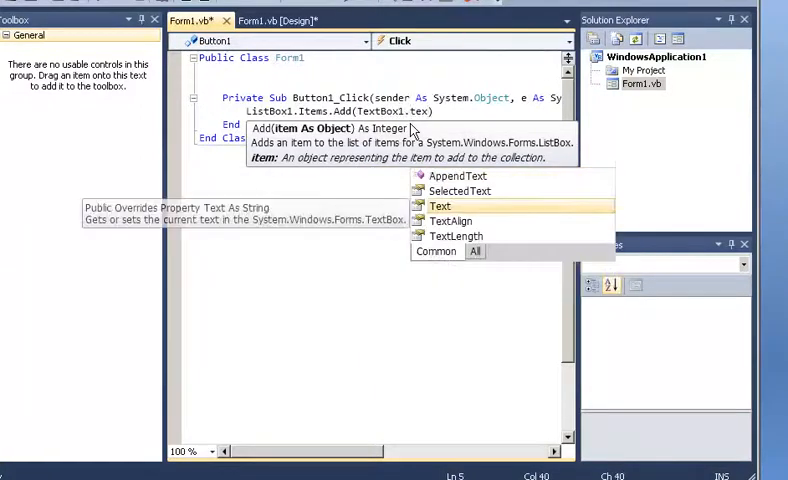
pyautogui.write(')')
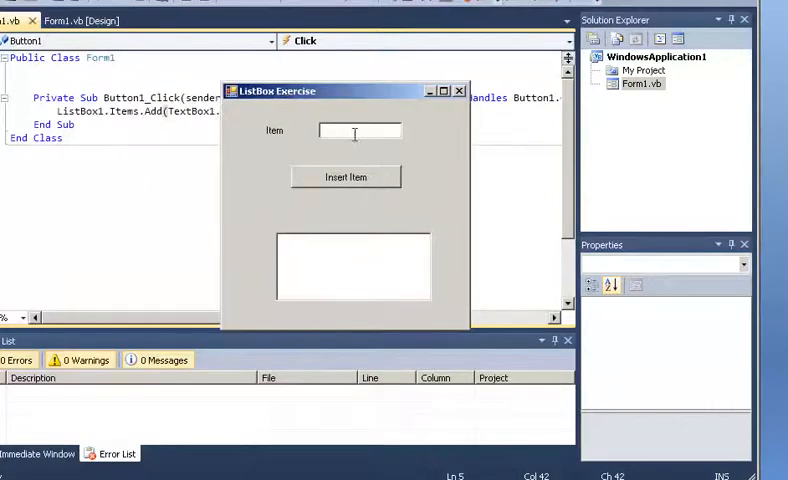
# Step: Add hello, Kenosha and bye to the list from the Item box
pyautogui.write('hello')
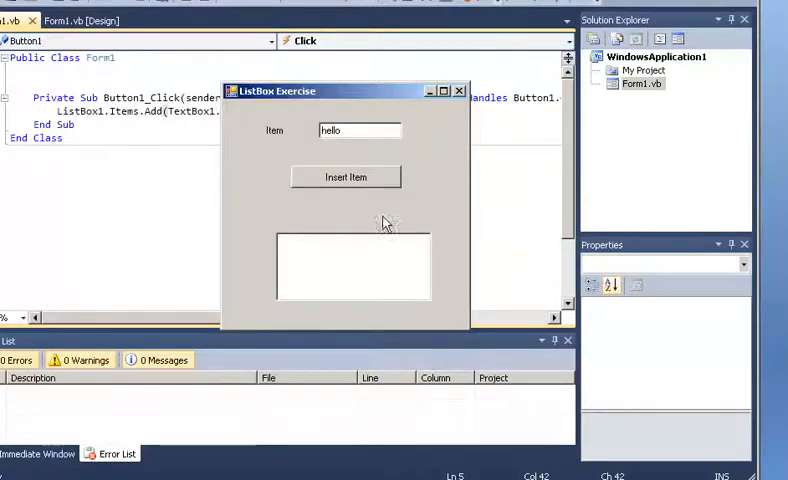
pyautogui.click(346, 176)
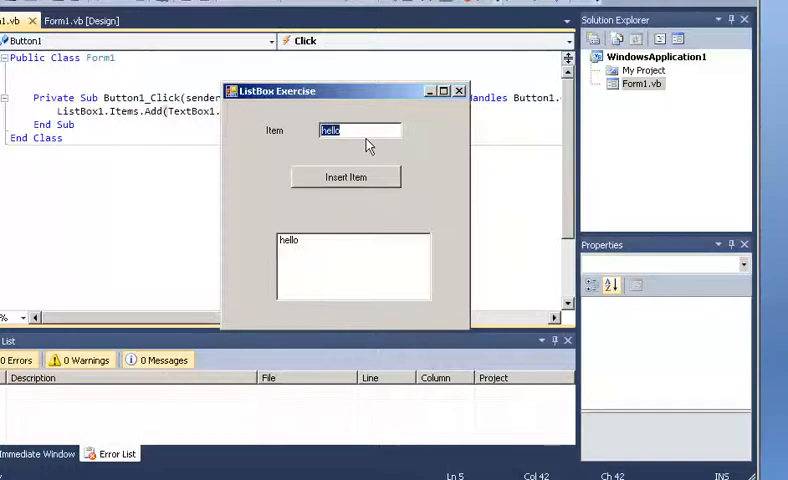
pyautogui.write('k')
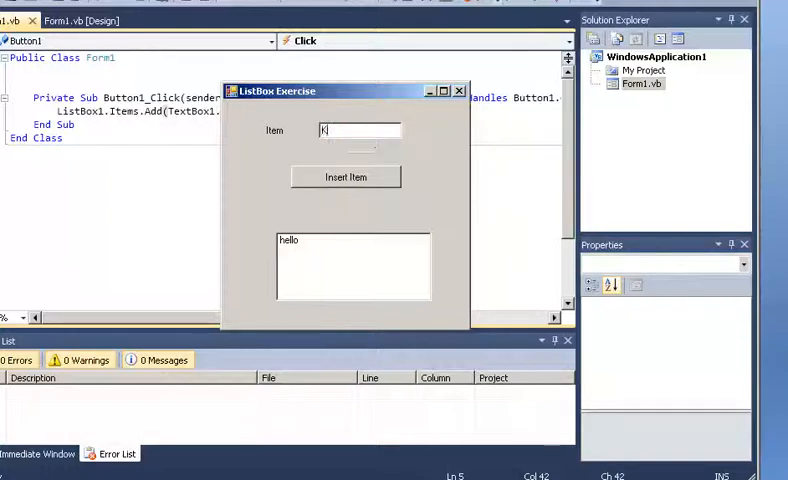
pyautogui.write('enosha')
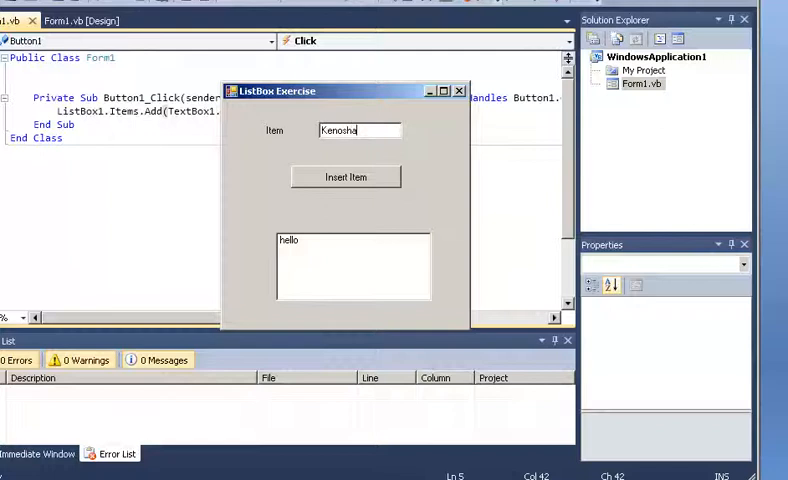
pyautogui.click(346, 176)
pyautogui.write('bye')
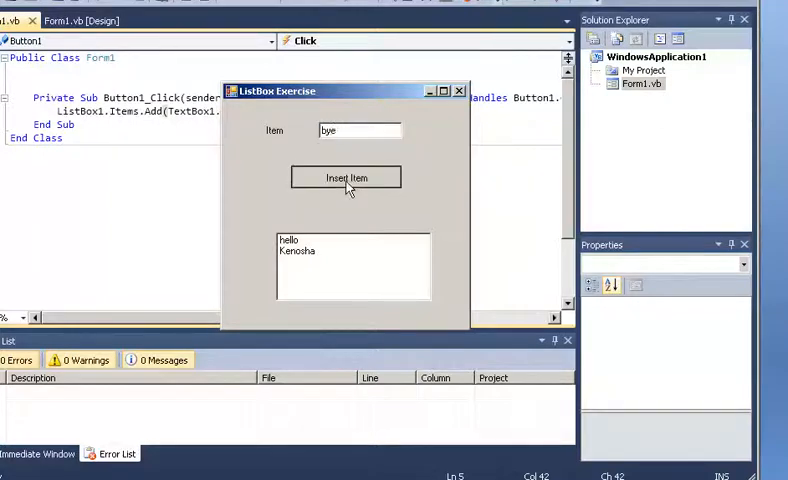
pyautogui.click(346, 176)
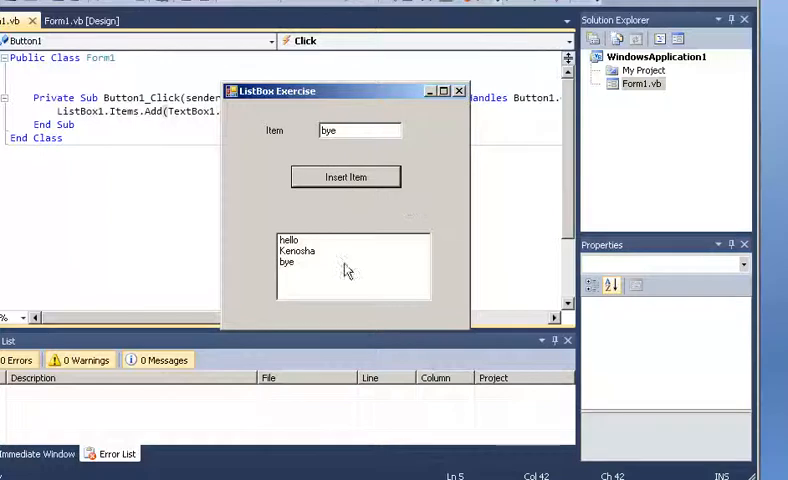
# Step: Select hello, Kenosha and bye in the list, then add 'two' at the end
pyautogui.click(296, 250)
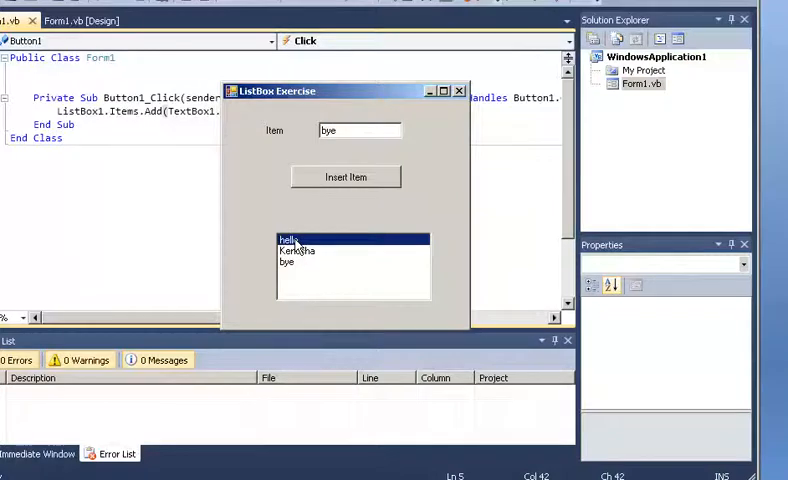
pyautogui.click(296, 250)
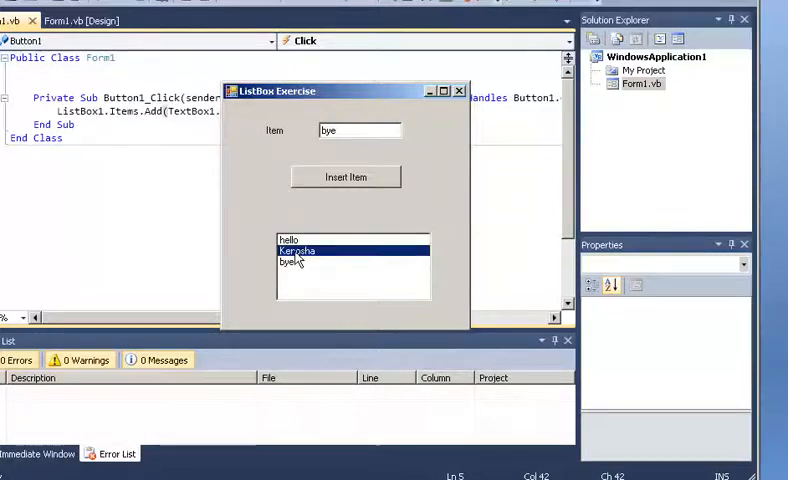
pyautogui.click(290, 262)
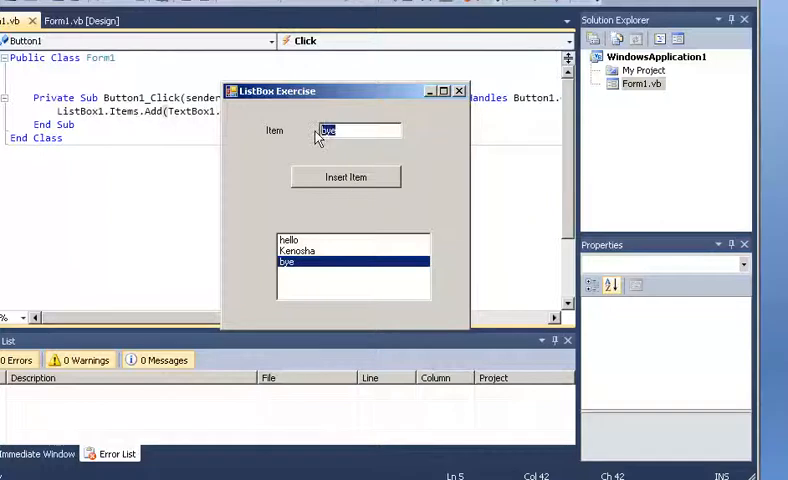
pyautogui.write('two')
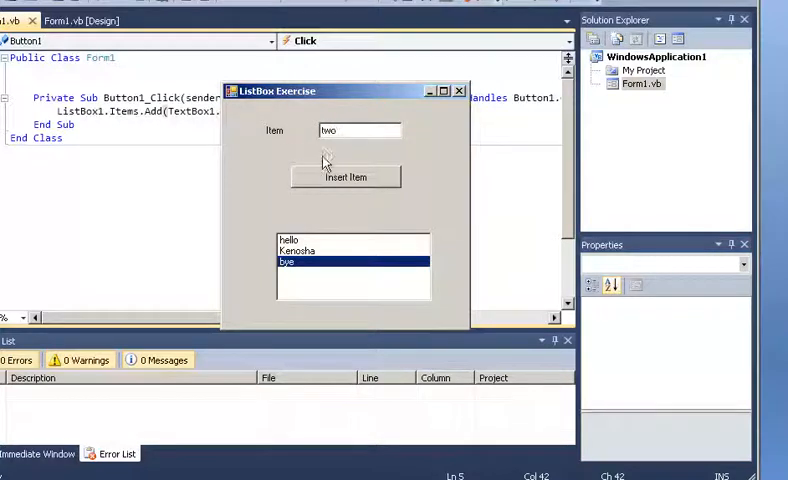
pyautogui.click(346, 176)
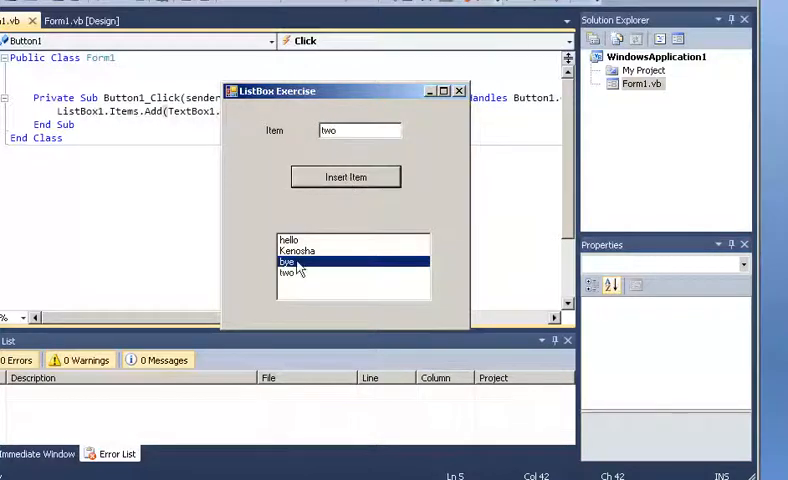
pyautogui.moveTo(298, 276)
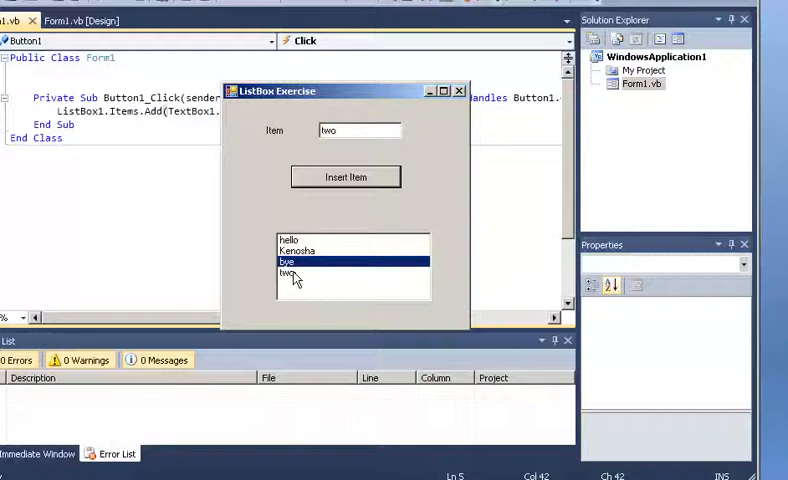
pyautogui.moveTo(460, 92)
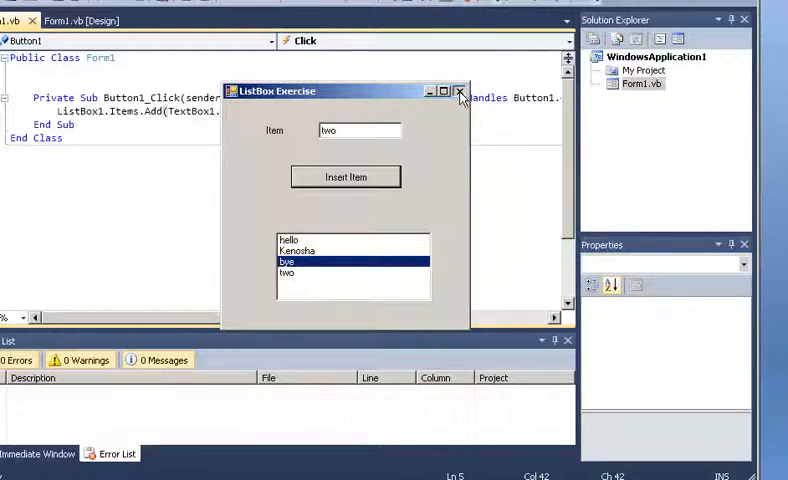
# Step: Close the test run and add an 'Index' label beneath the Item label
pyautogui.click(460, 92)
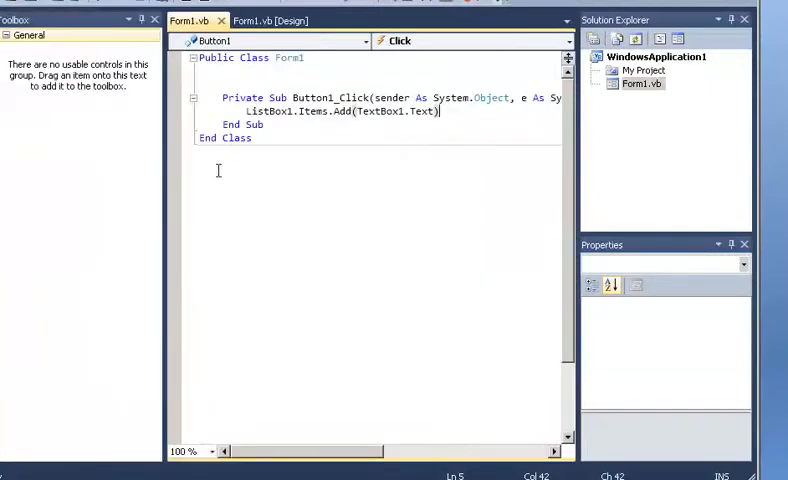
pyautogui.click(268, 20)
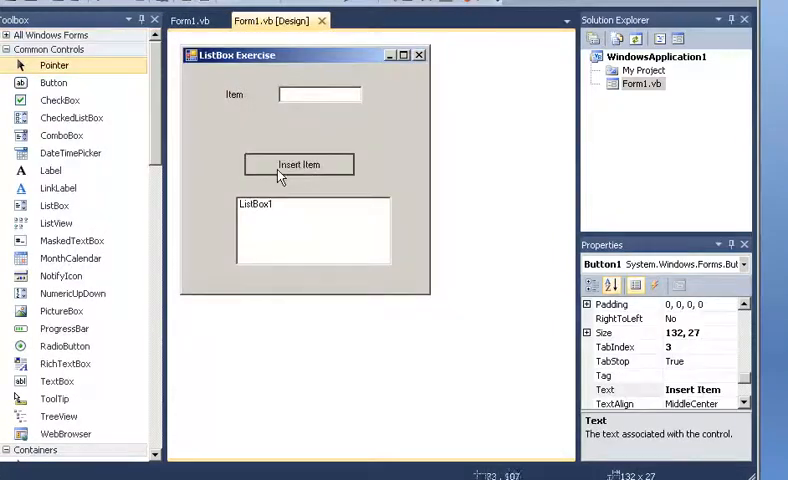
pyautogui.click(308, 160)
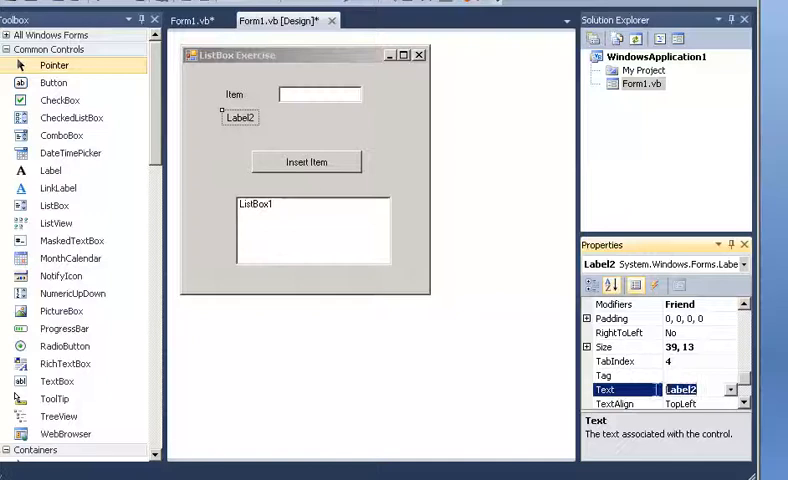
pyautogui.write('Index')
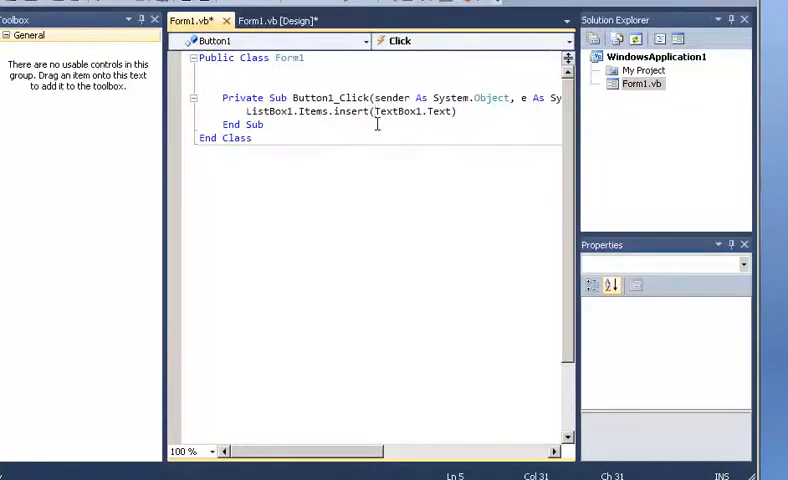
# Step: Change the handler to ListBox1.Items.Insert(Val(TextBox2.Text), TextBox1.Text)
pyautogui.write('val')
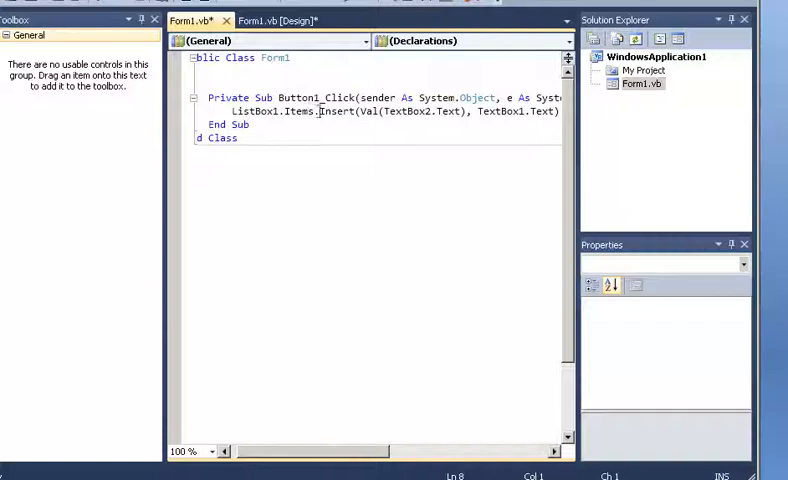
pyautogui.moveTo(336, 112)
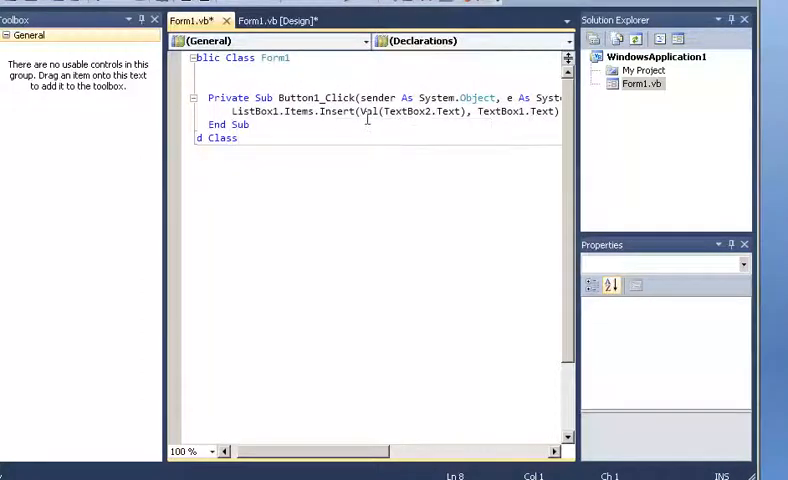
pyautogui.doubleClick(376, 112)
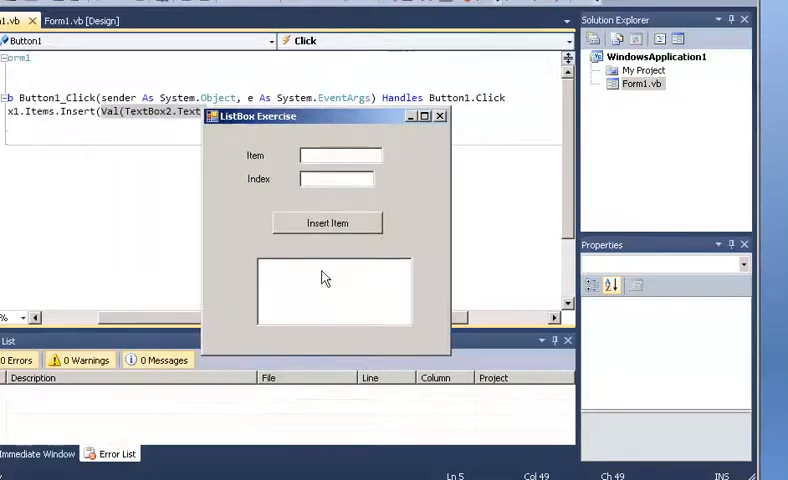
# Step: Insert 'one' then 'two' at index 0 so two sits above one
pyautogui.click(336, 178)
pyautogui.write('0')
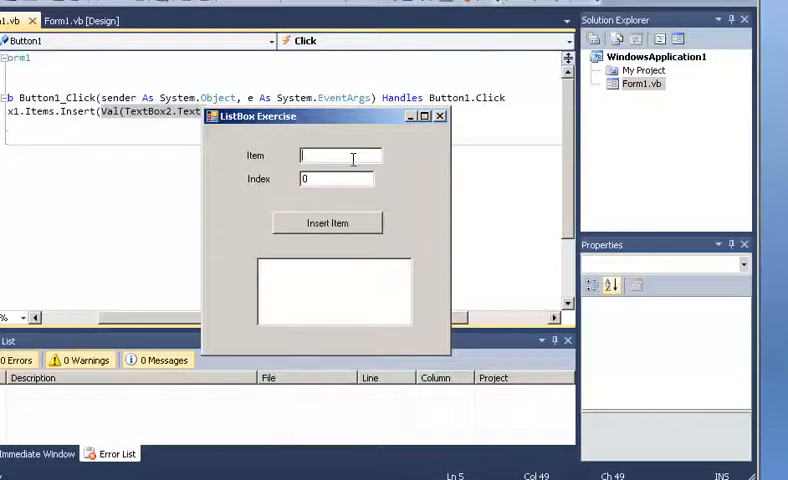
pyautogui.write('one')
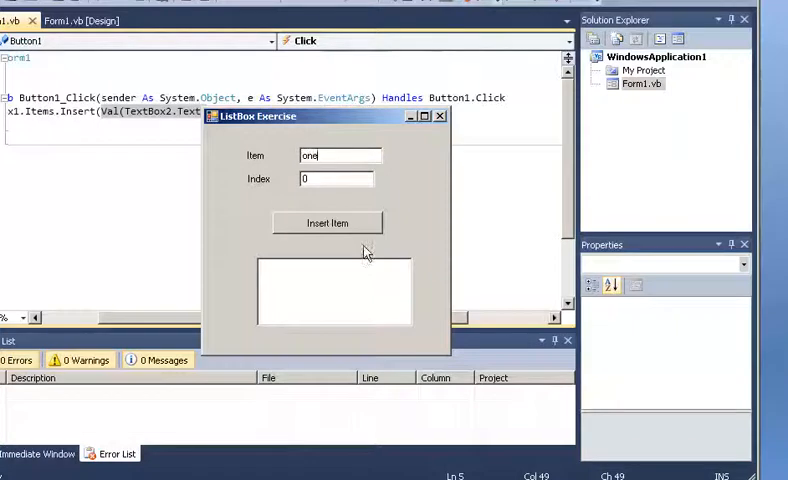
pyautogui.click(328, 222)
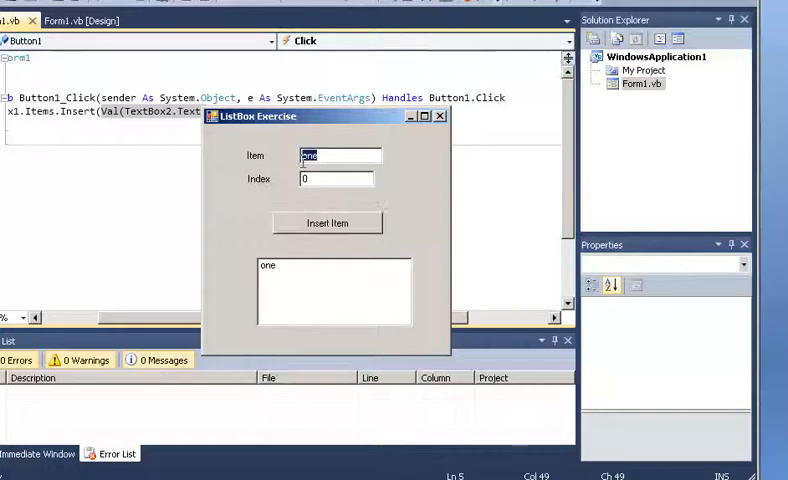
pyautogui.write('two')
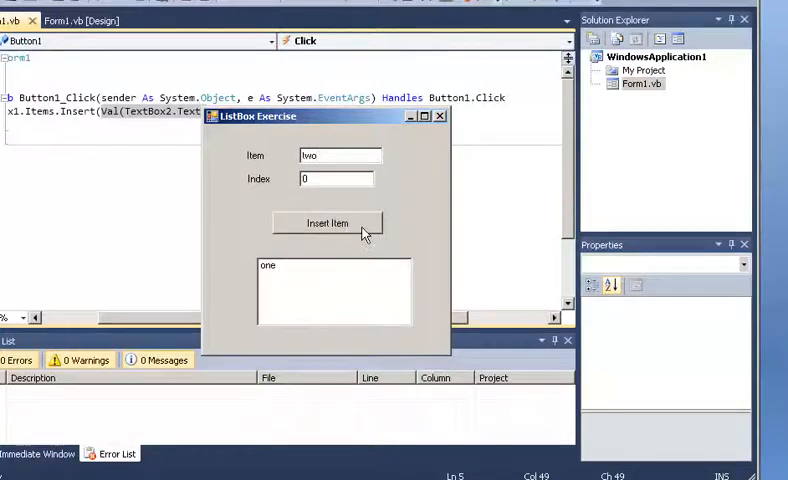
pyautogui.click(328, 222)
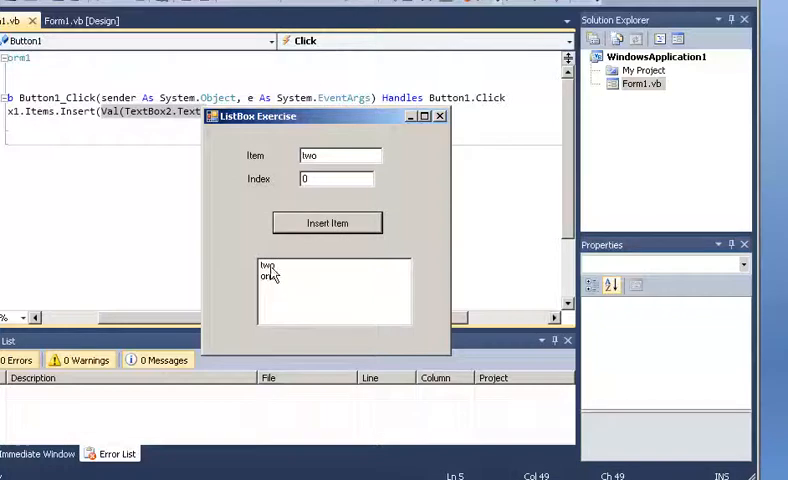
pyautogui.click(268, 276)
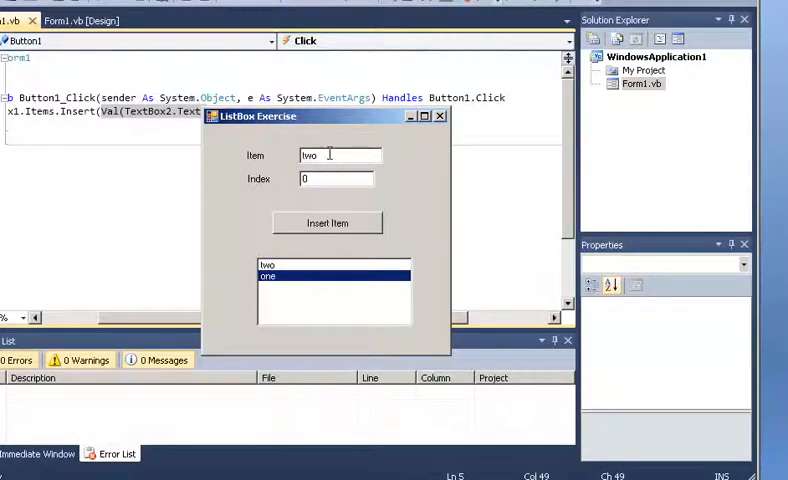
# Step: Insert three and four at index 1, then five at index 3
pyautogui.doubleClick(310, 156)
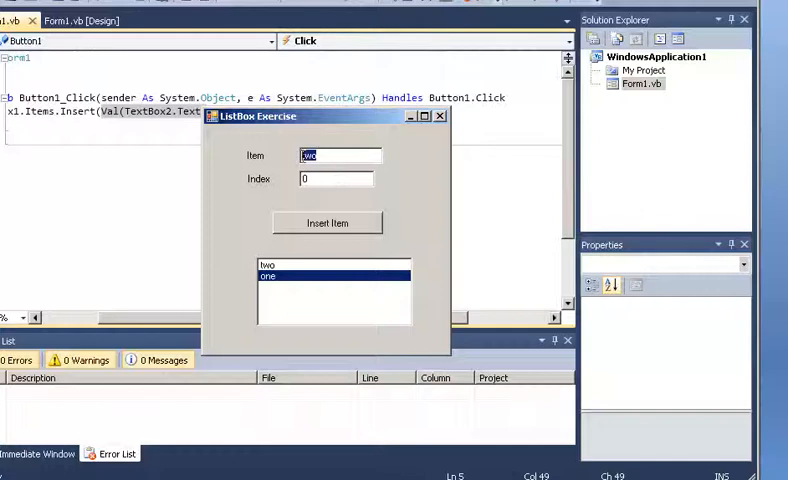
pyautogui.write('three')
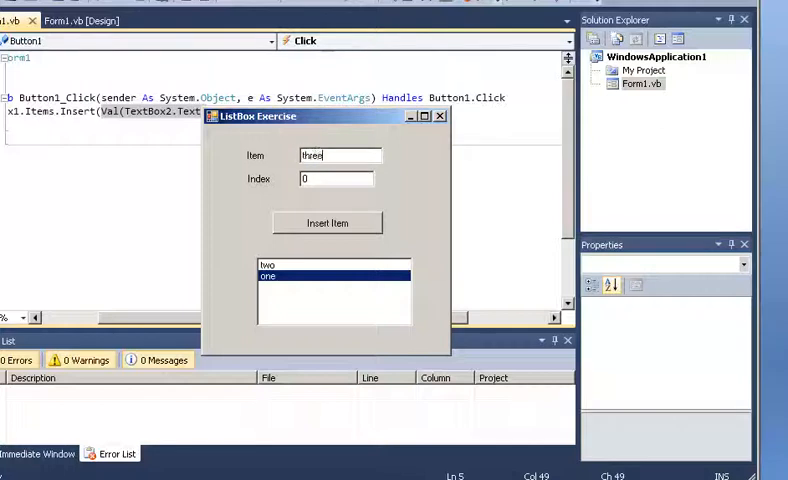
pyautogui.moveTo(270, 302)
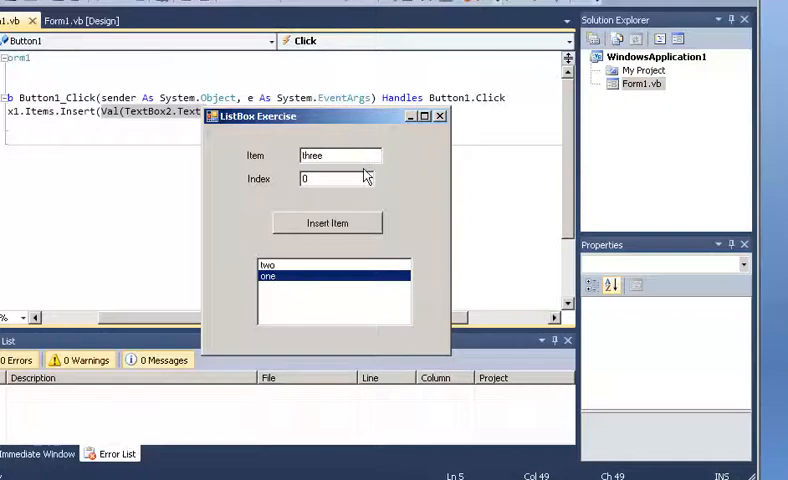
pyautogui.write('1')
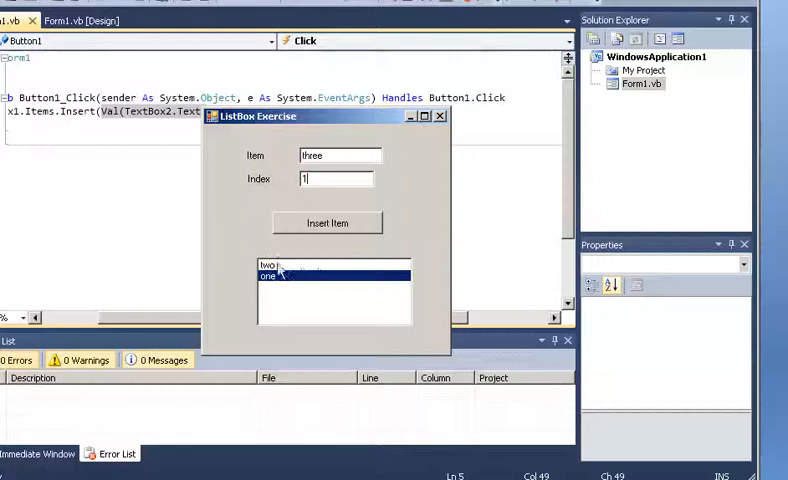
pyautogui.click(328, 222)
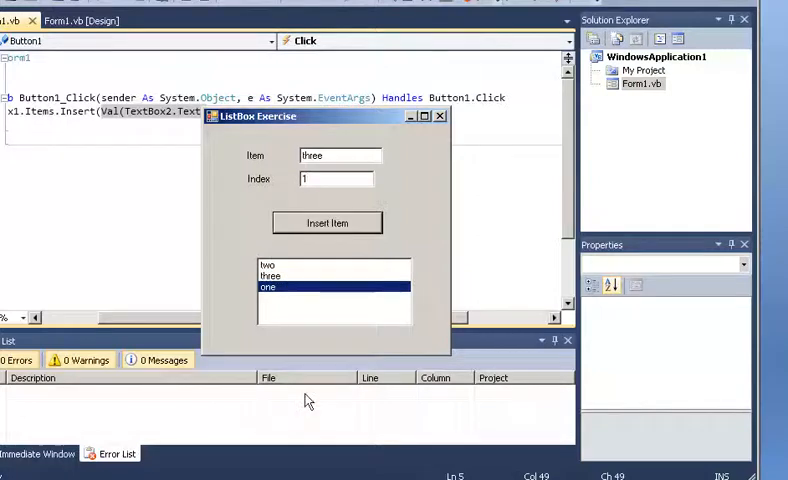
pyautogui.click(270, 276)
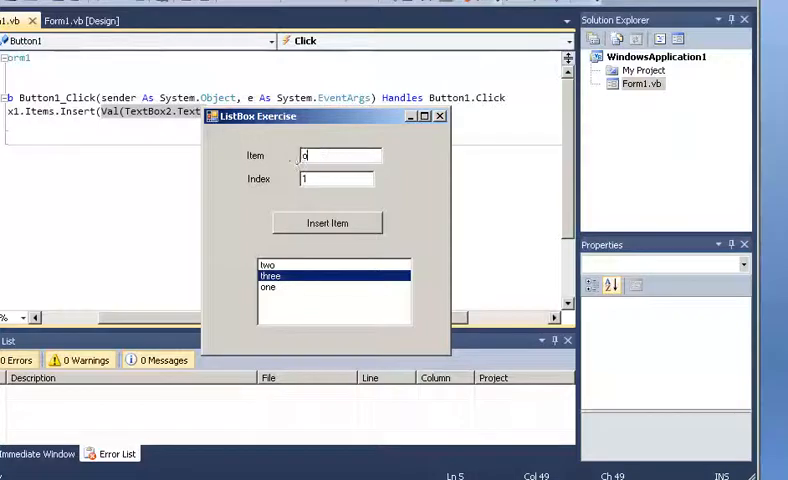
pyautogui.write('four')
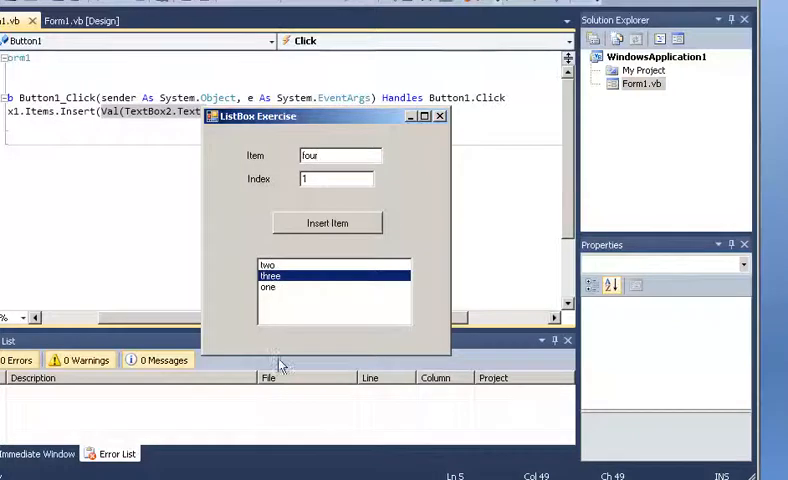
pyautogui.click(328, 222)
pyautogui.write('3')
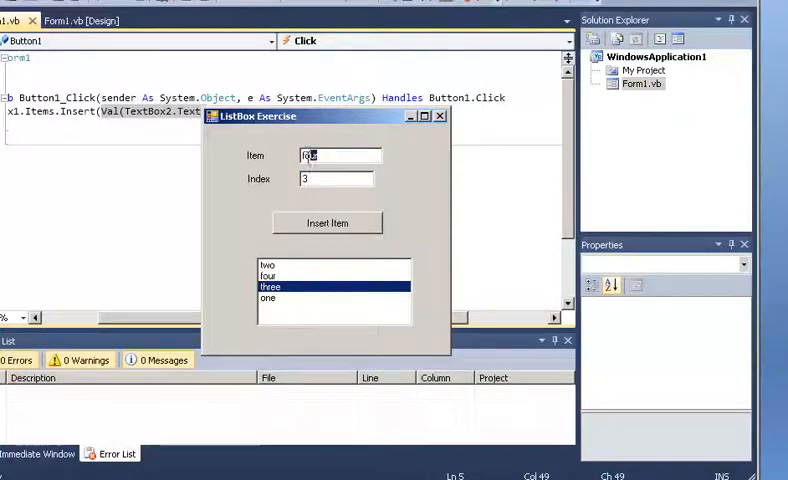
pyautogui.write('five')
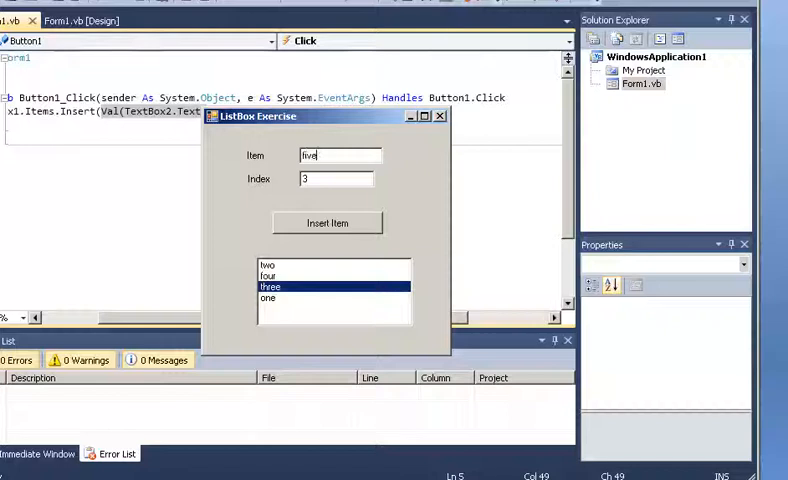
pyautogui.click(328, 222)
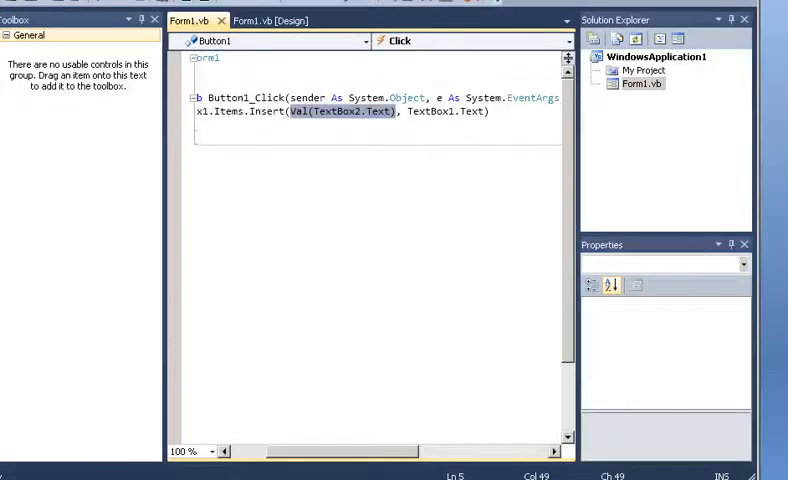
# Step: Select TextBox1 in design view and scroll its properties to PasswordChar
pyautogui.click(264, 20)
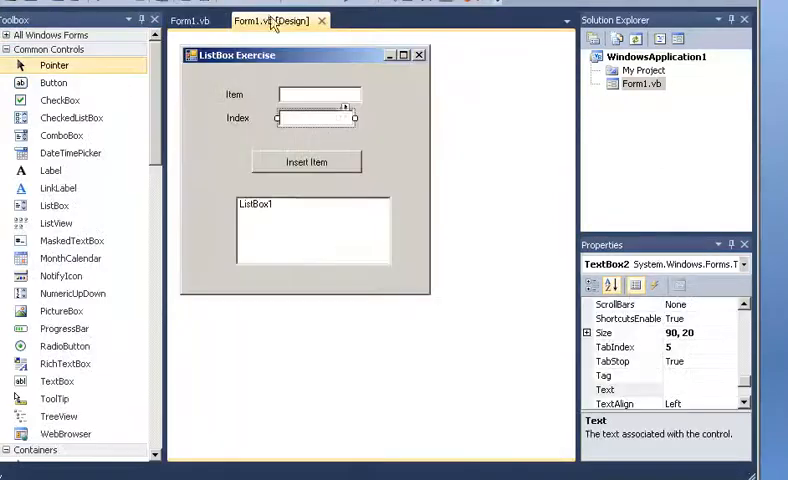
pyautogui.click(316, 94)
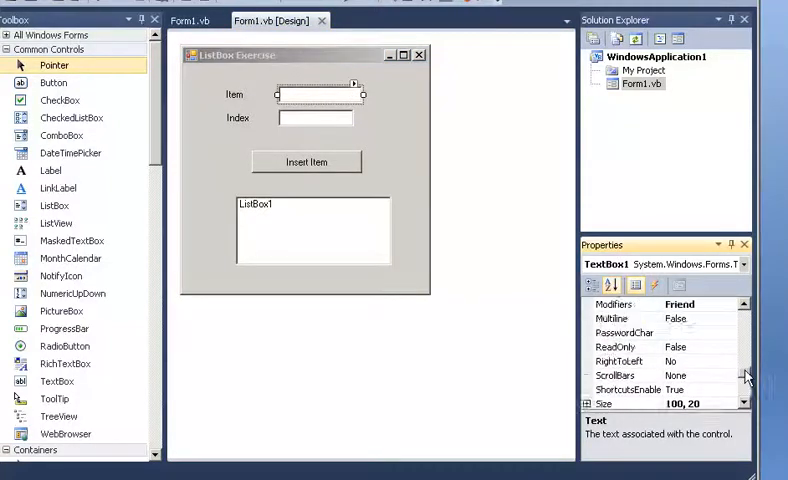
pyautogui.scroll(-3)
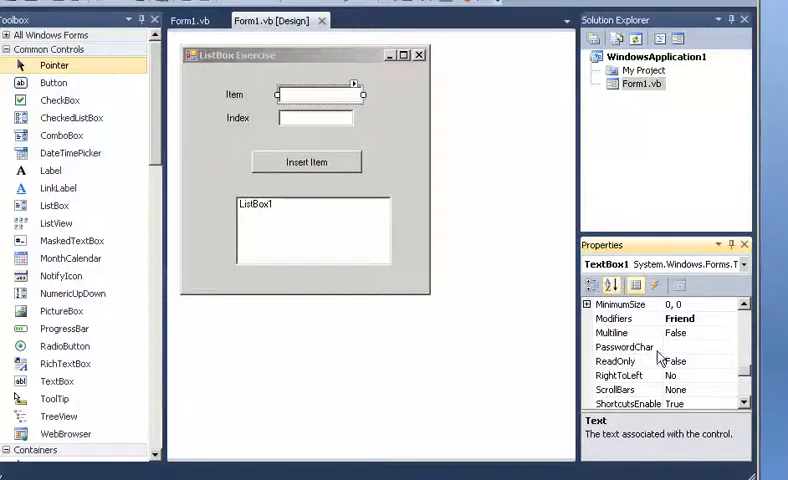
# Step: Set TextBox1 PasswordChar to * and confirm masked 'hello' inserts at index 0
pyautogui.click(624, 346)
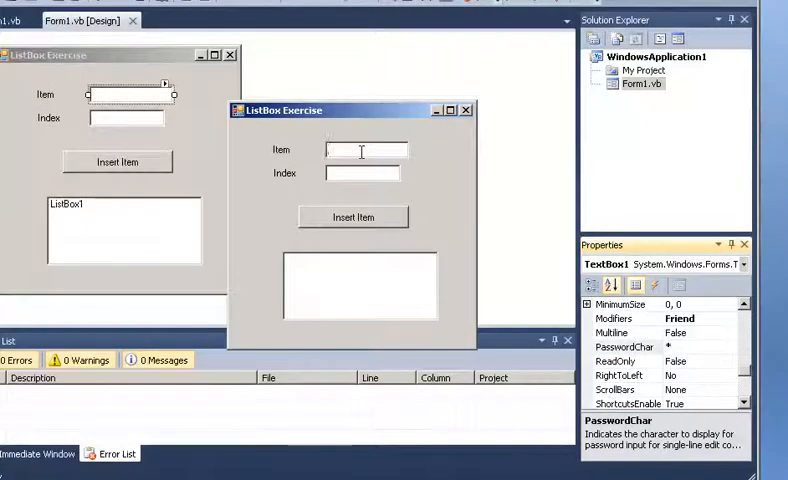
pyautogui.write('*')
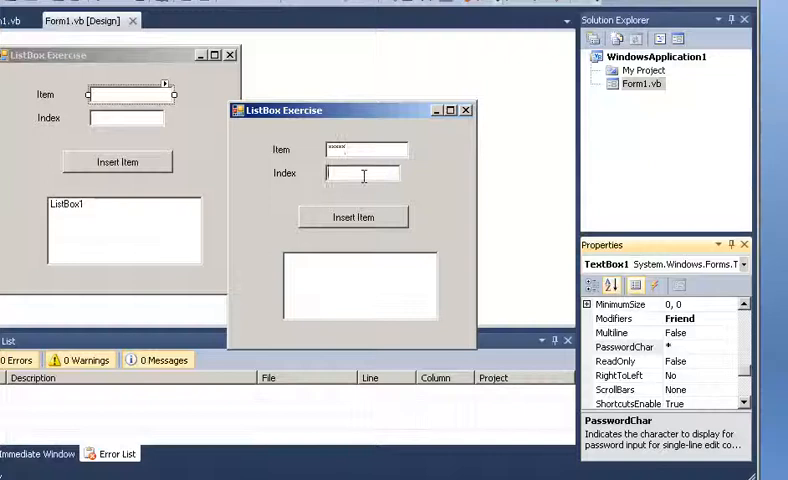
pyautogui.write('0')
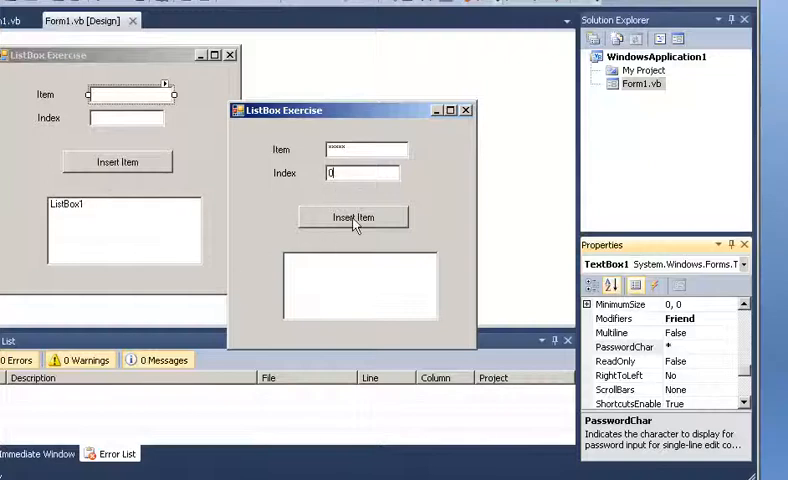
pyautogui.click(352, 216)
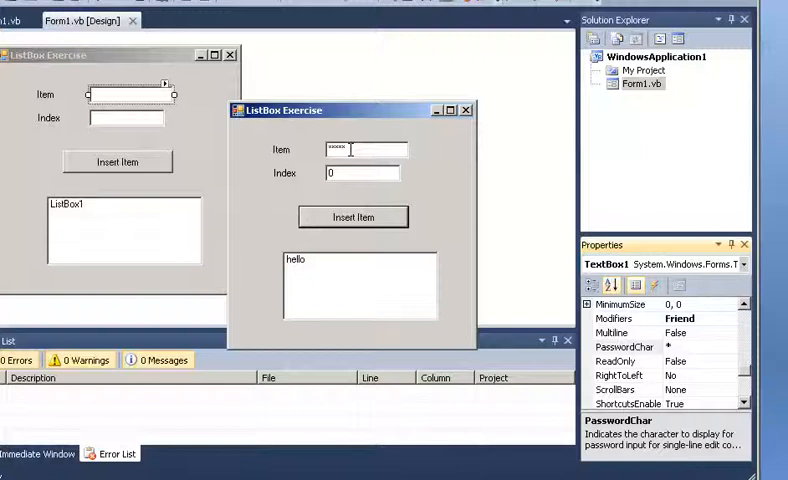
pyautogui.moveTo(384, 170)
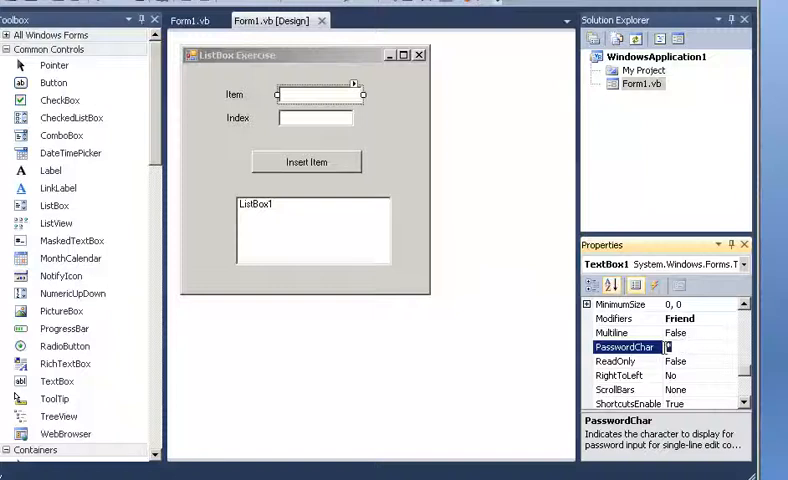
# Step: Set the Item box's PasswordChar to A, run, and insert the masked word byebye at index 0
pyautogui.write('A')
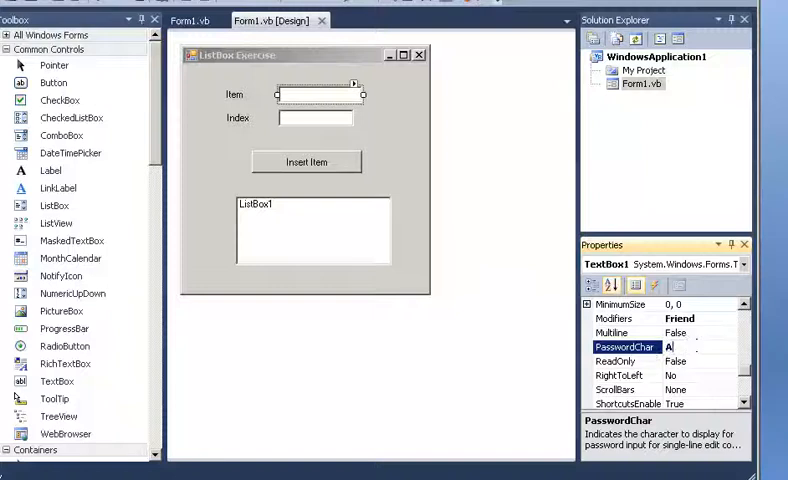
pyautogui.moveTo(350, 352)
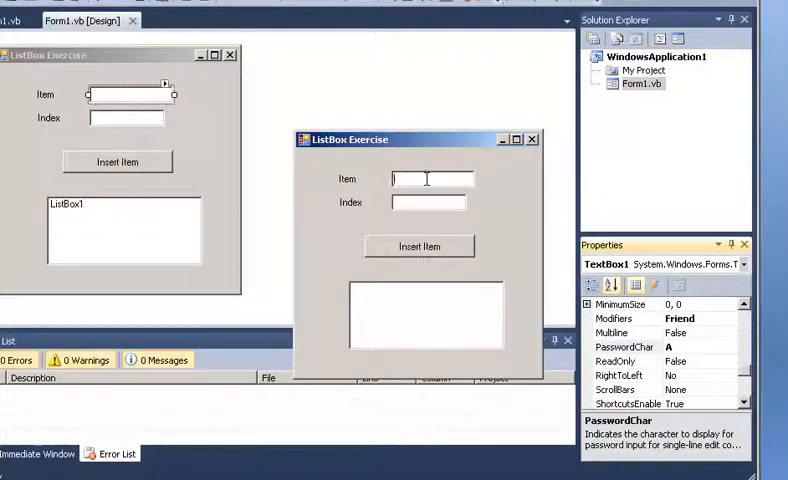
pyautogui.write('AAAAAA')
pyautogui.click(428, 202)
pyautogui.write('0')
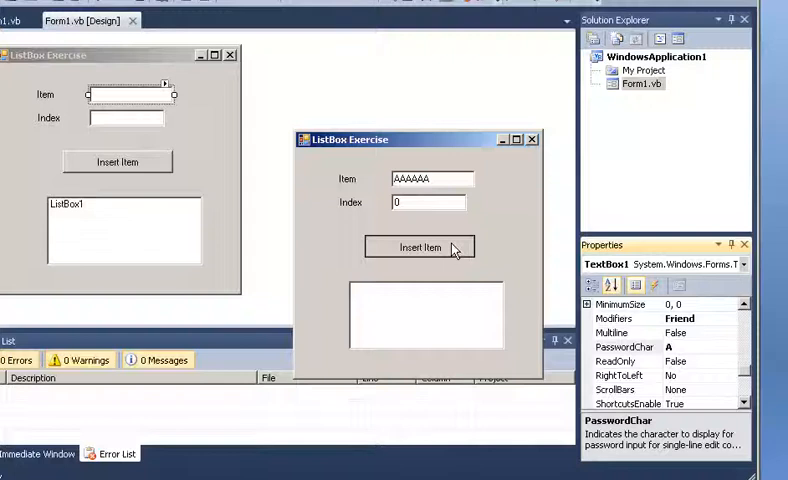
pyautogui.click(420, 246)
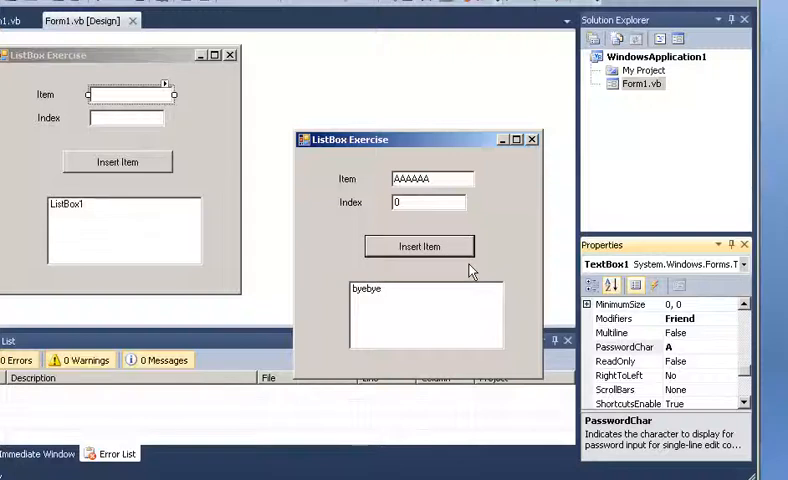
pyautogui.moveTo(536, 162)
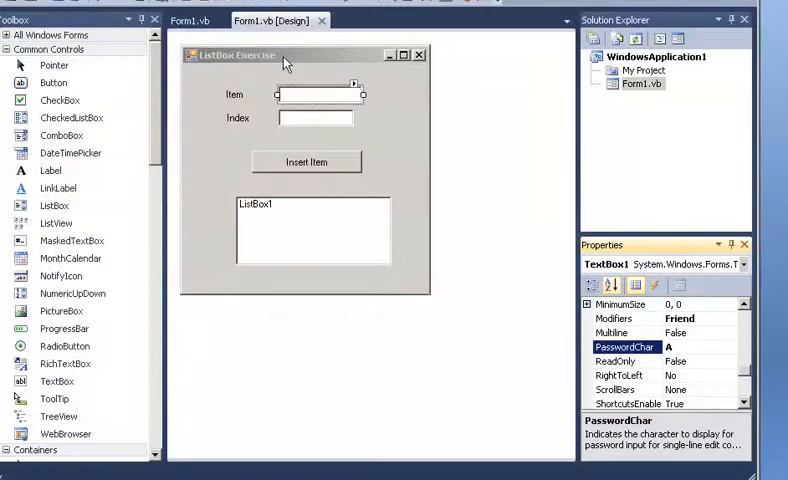
# Step: Select the Item text box in the designer and set its Enabled property to False
pyautogui.click(290, 56)
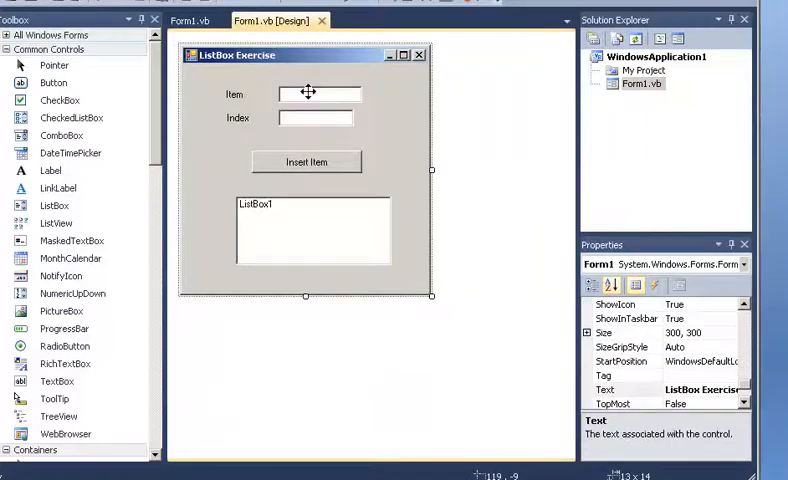
pyautogui.click(318, 94)
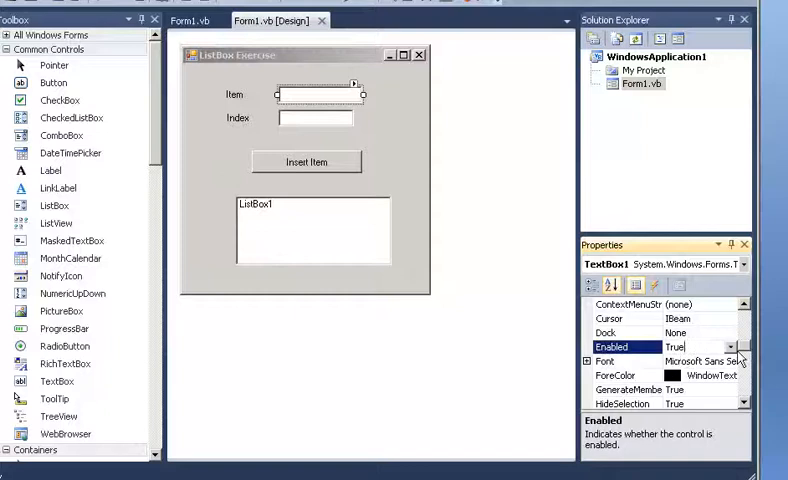
pyautogui.click(710, 346)
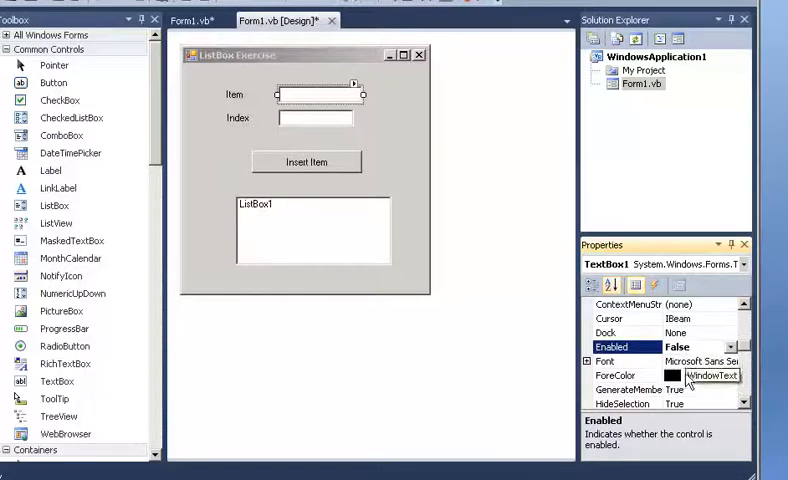